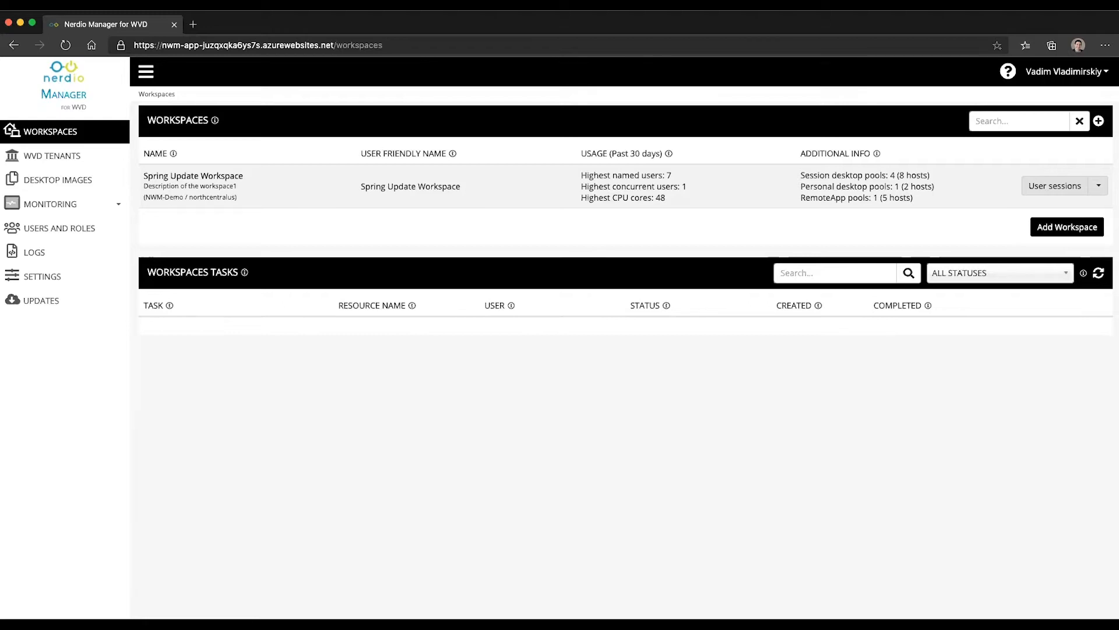
mouse_move(699, 38)
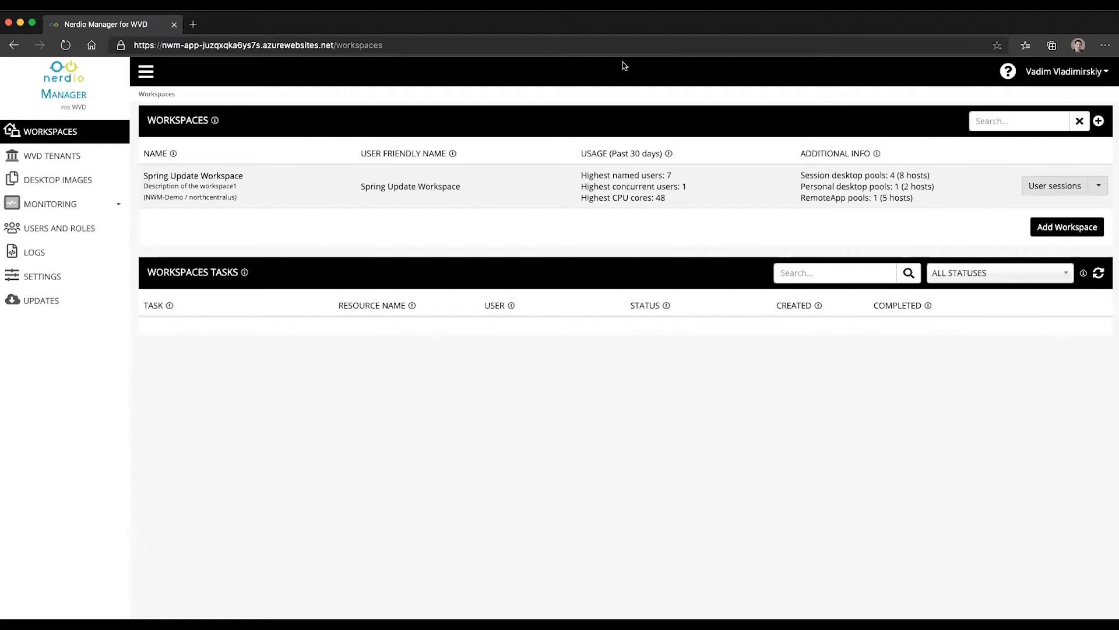
mouse_move(593, 85)
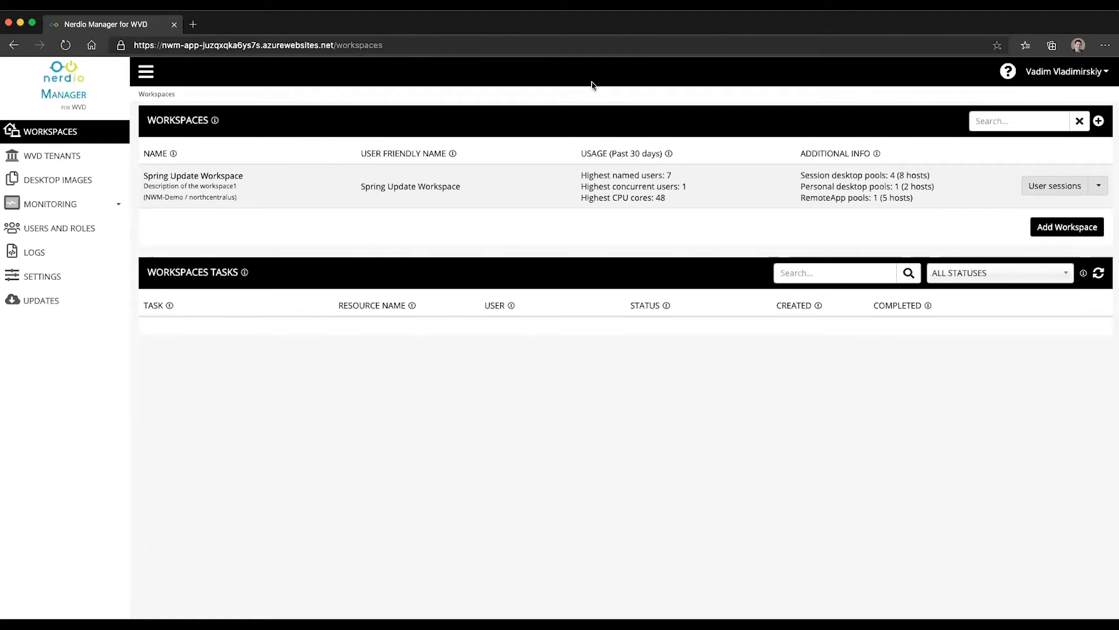
mouse_move(457, 154)
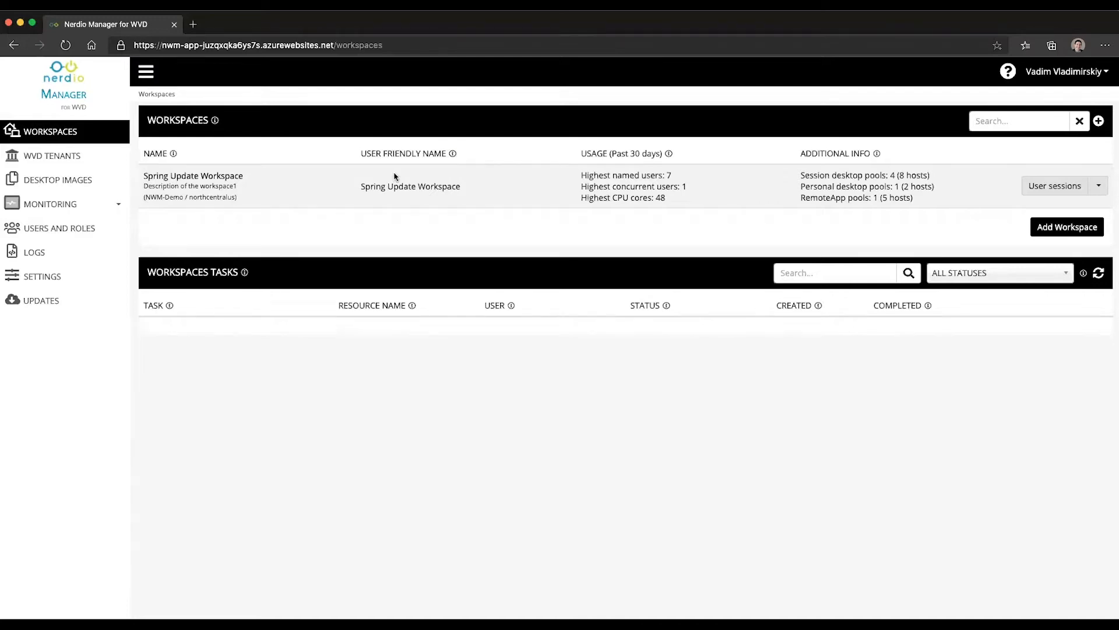
mouse_move(205, 318)
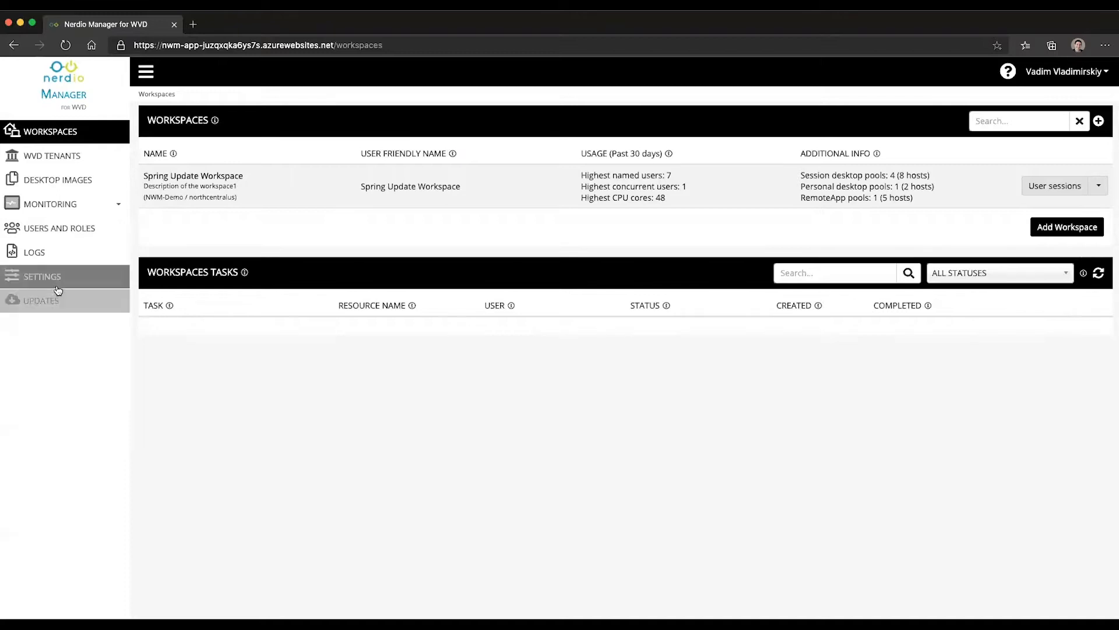
Step: Show the Settings page's Azure Files section listing stdshare01 and fileshare01
click(42, 276)
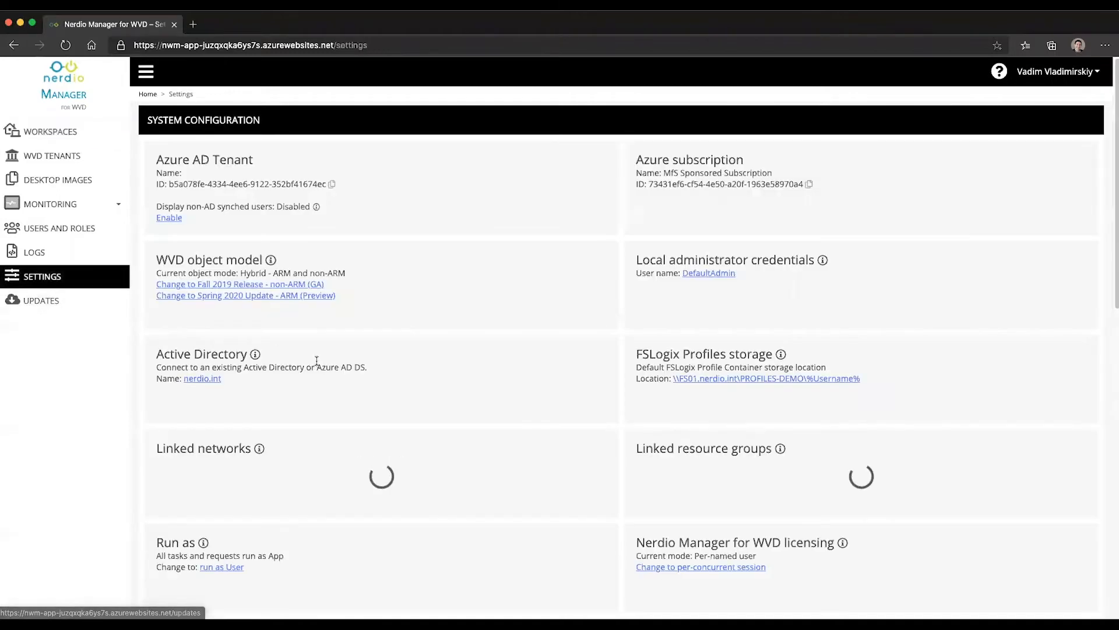
scroll(down, 3)
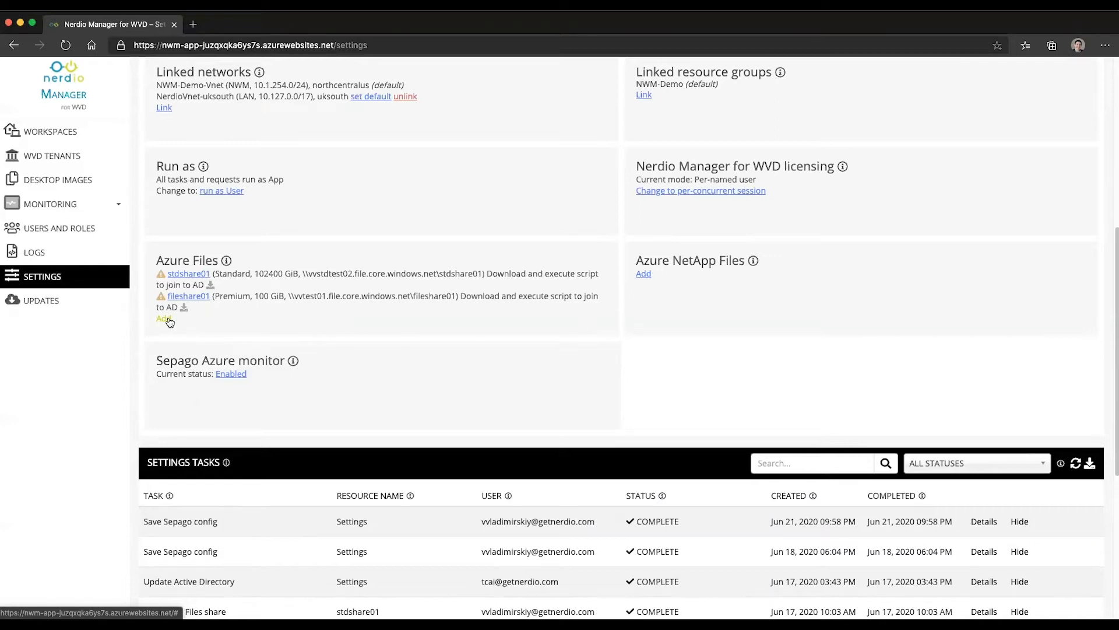
Step: Start a new Azure Files share with resource group NWM-Demo and storage account demoofthedaysa01
click(164, 318)
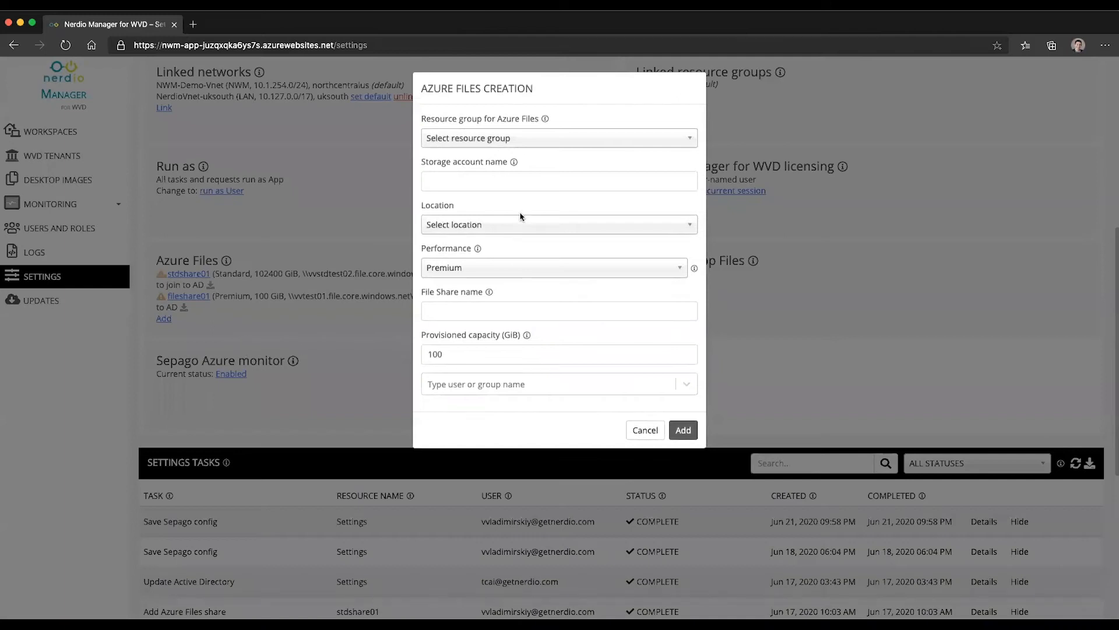
click(559, 138)
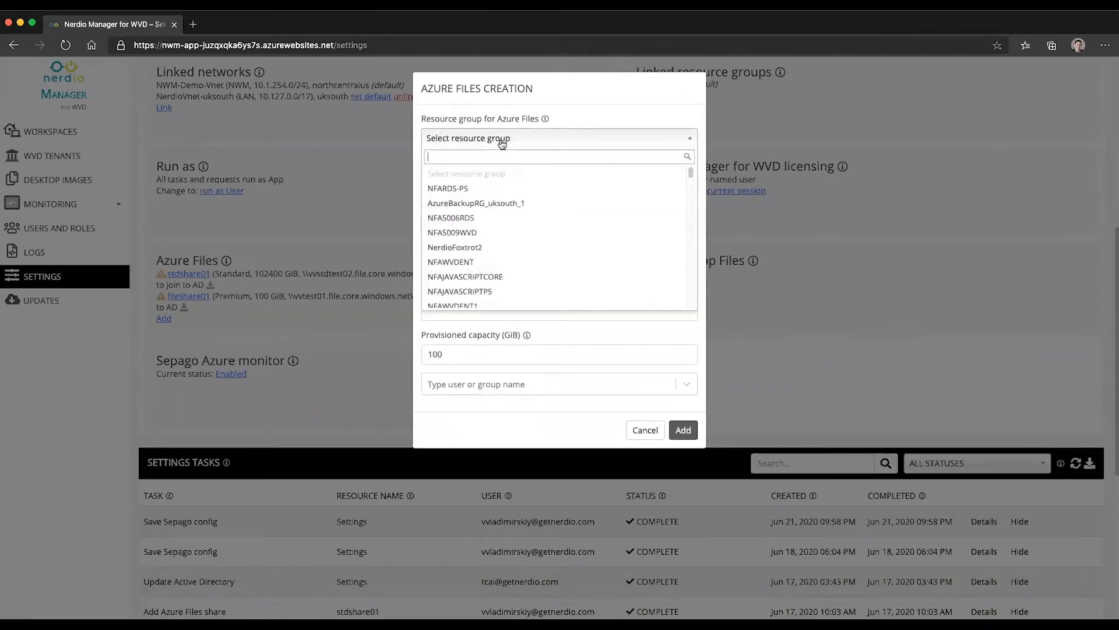
text(demo)
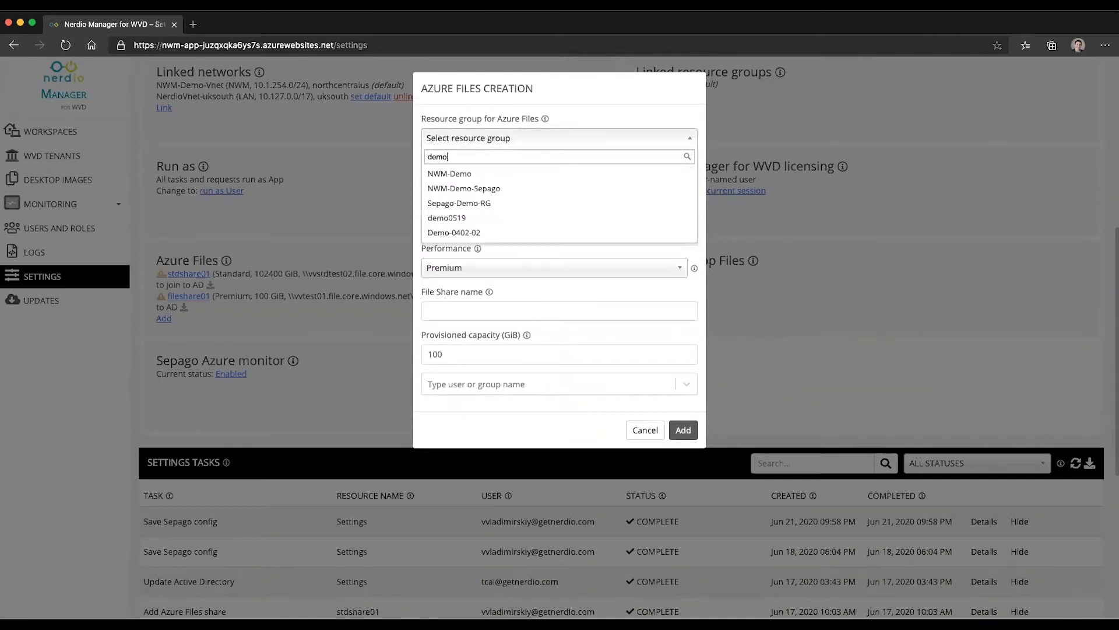
click(450, 174)
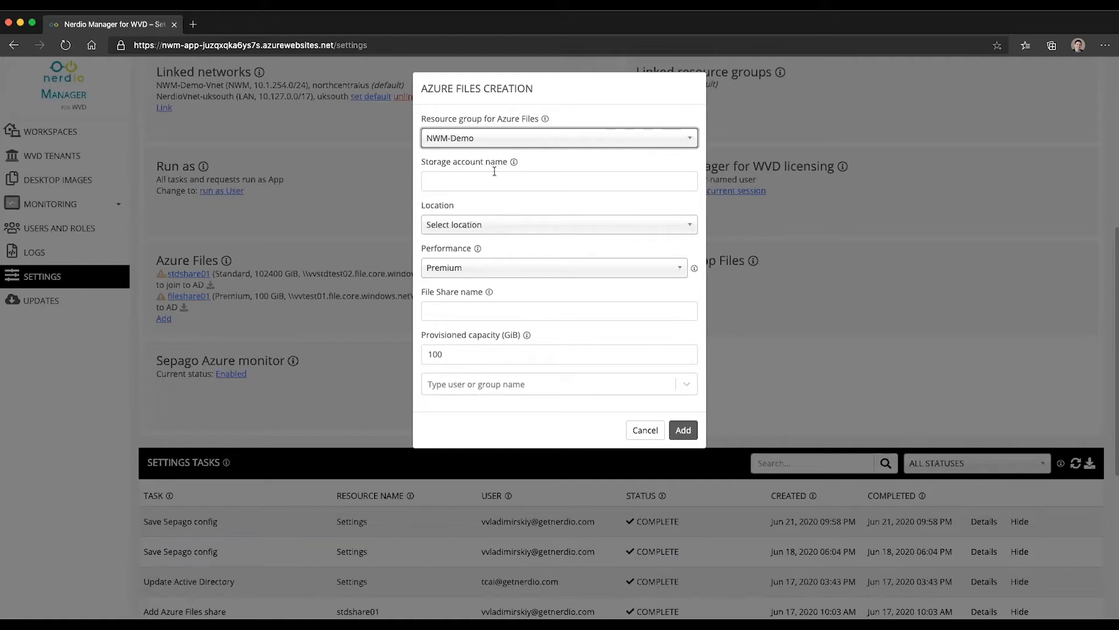
click(558, 179)
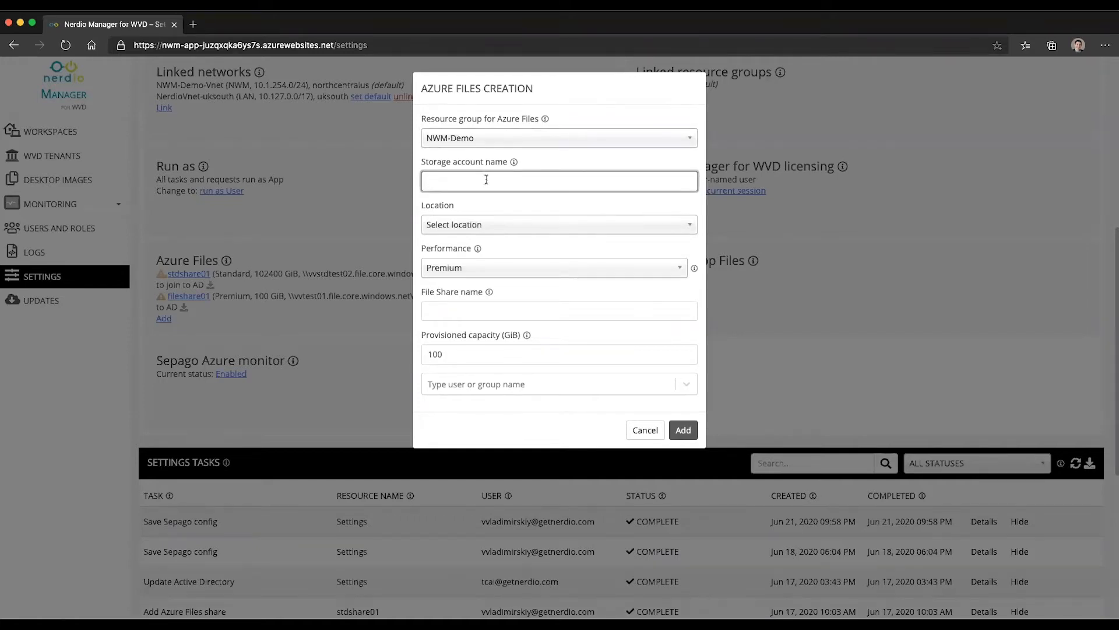
text(demoofthedaysa01)
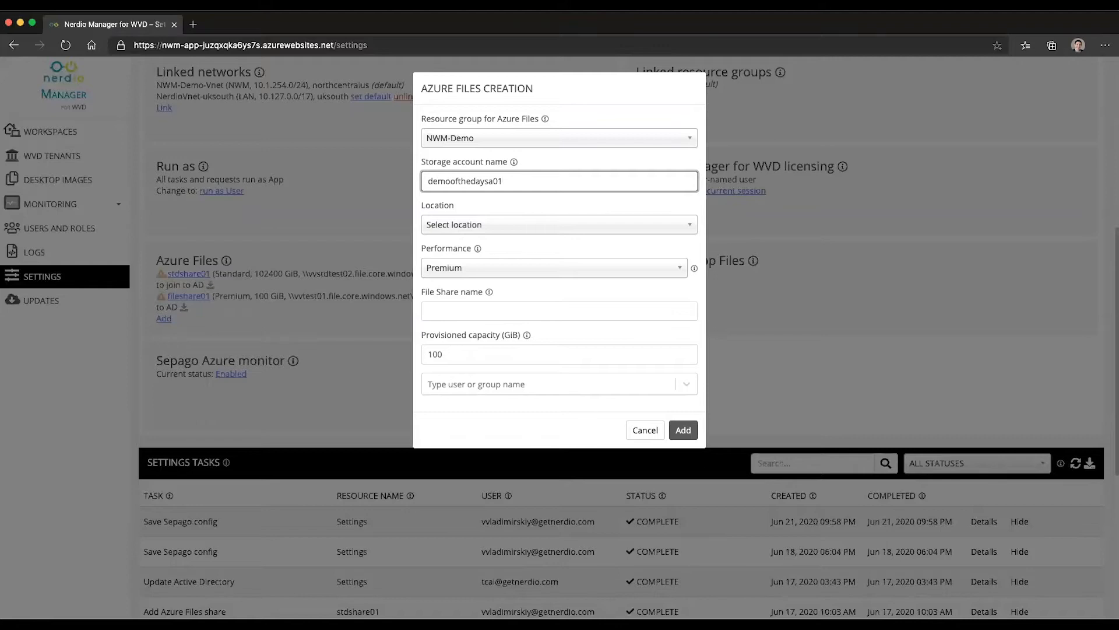
Step: Set the share's location to North Central US via the 'no' search
click(558, 224)
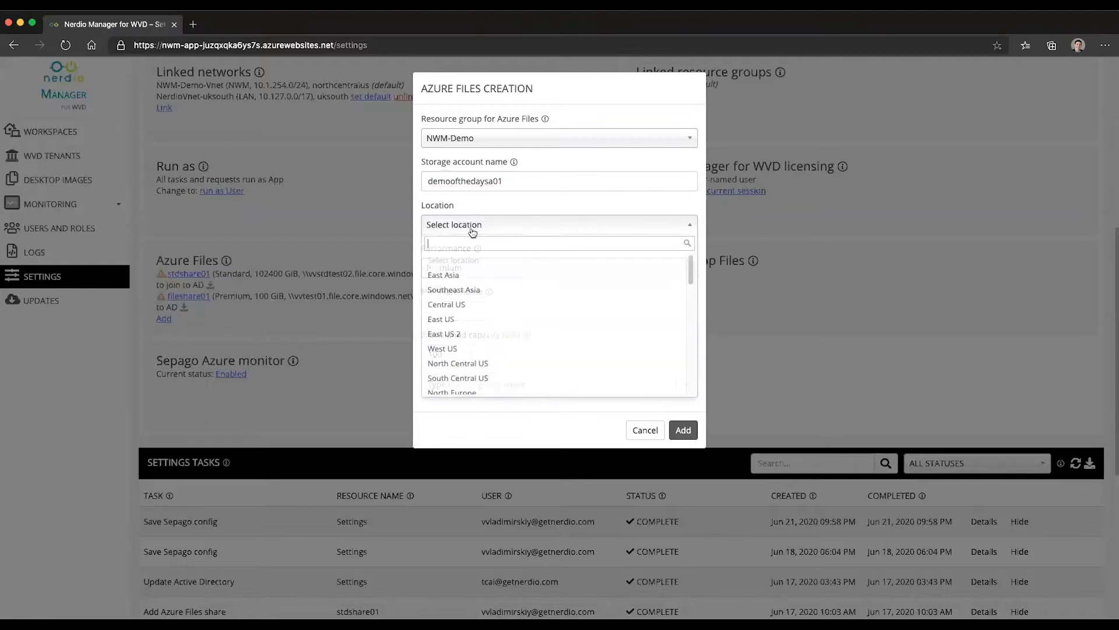
text(north)
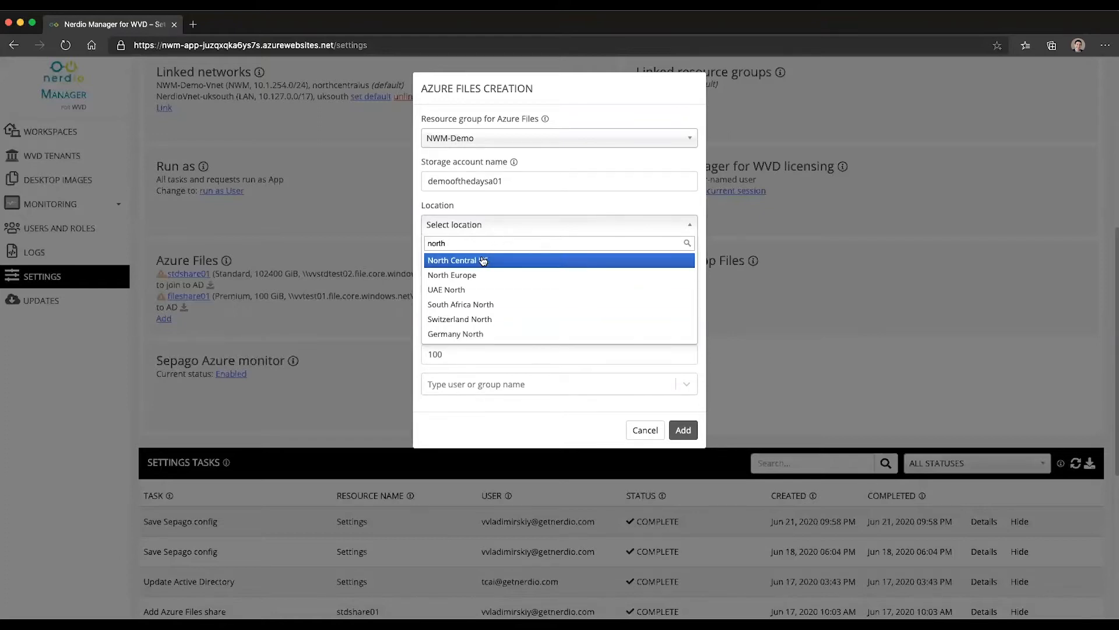
click(452, 260)
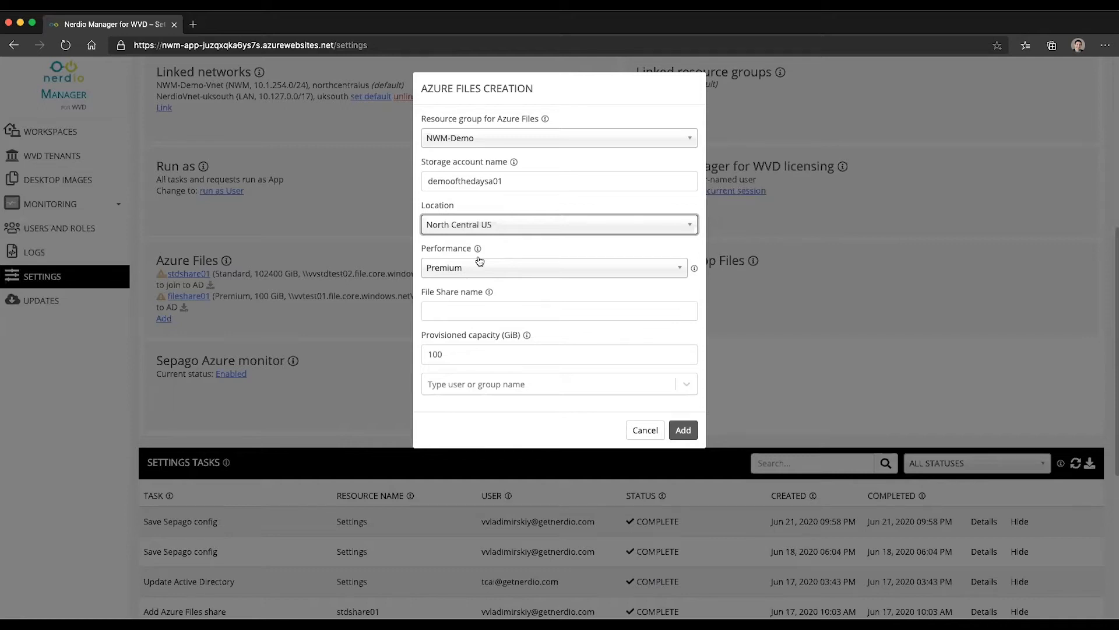
mouse_move(483, 267)
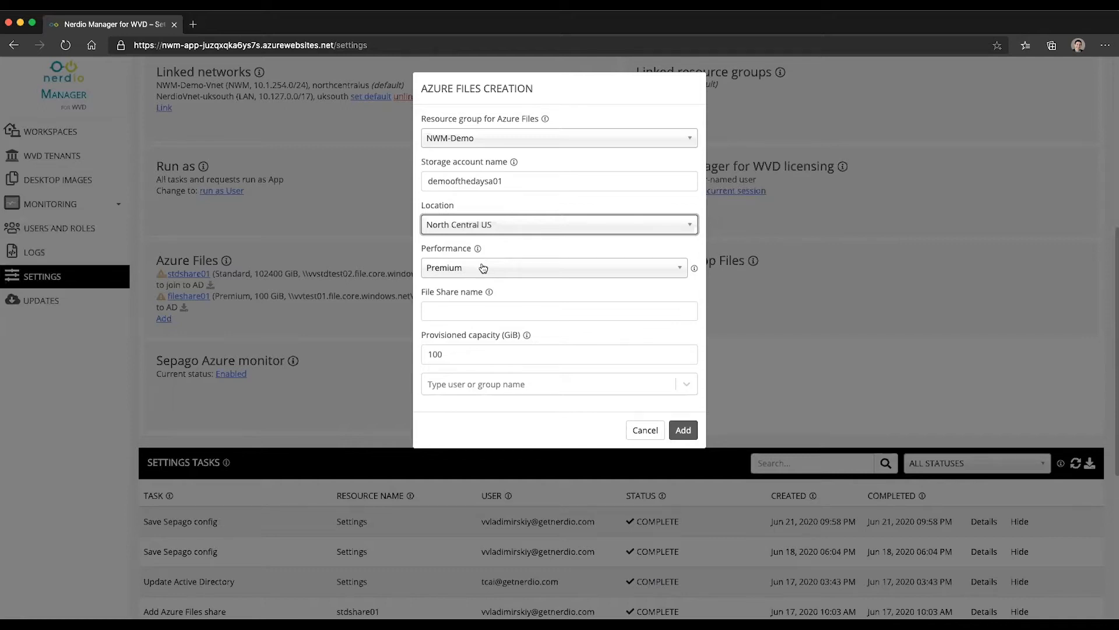
mouse_move(508, 229)
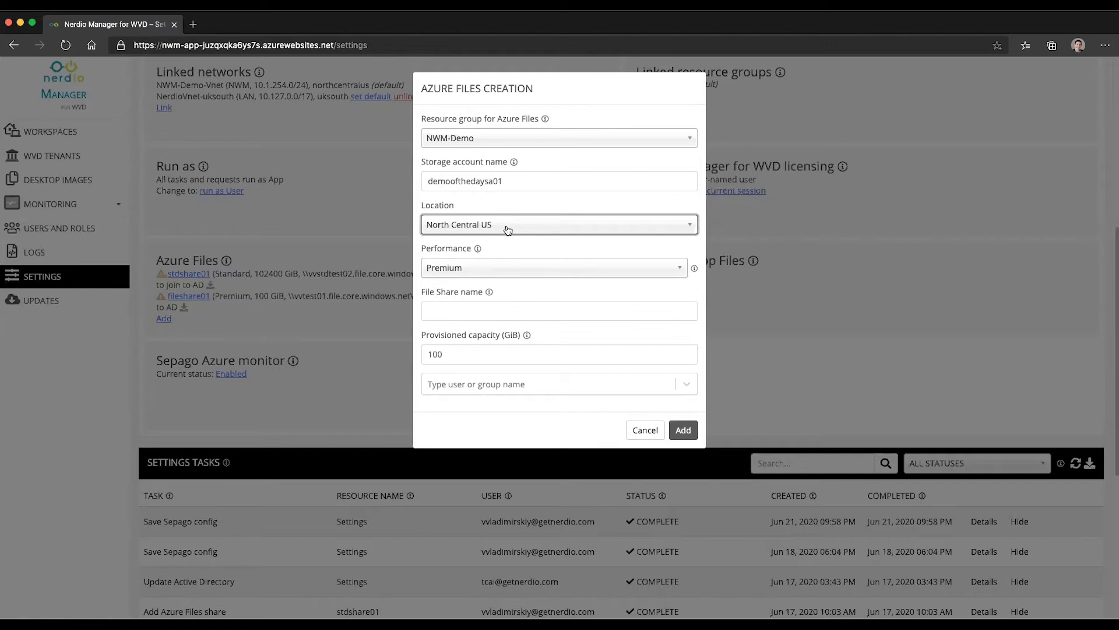
Step: Set the performance tier to Standard and move to the share name and access fields
click(552, 267)
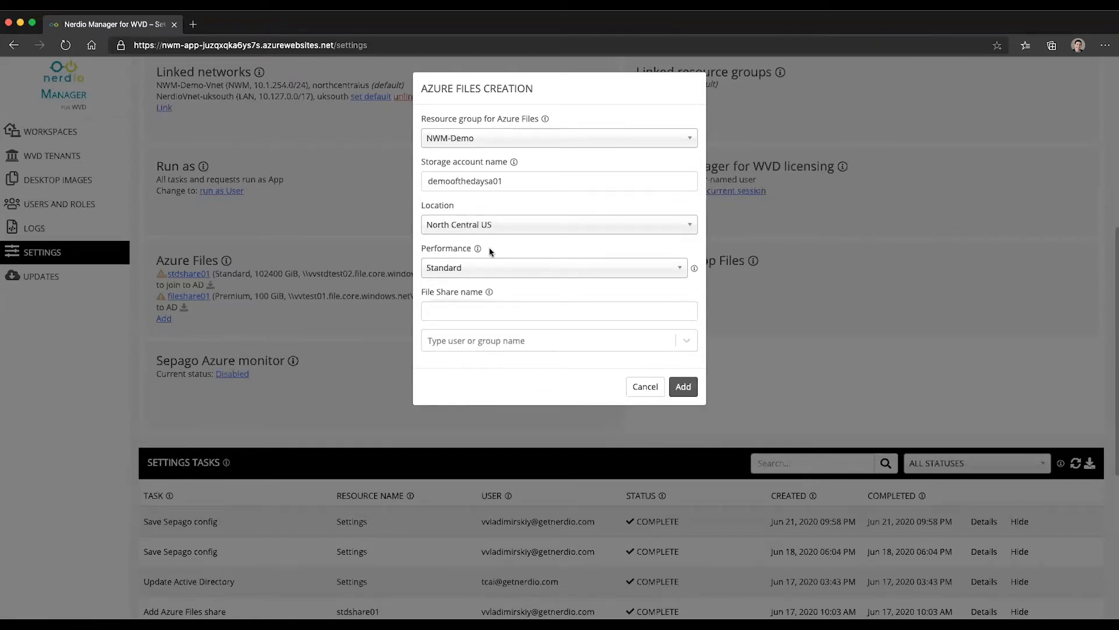
mouse_move(491, 272)
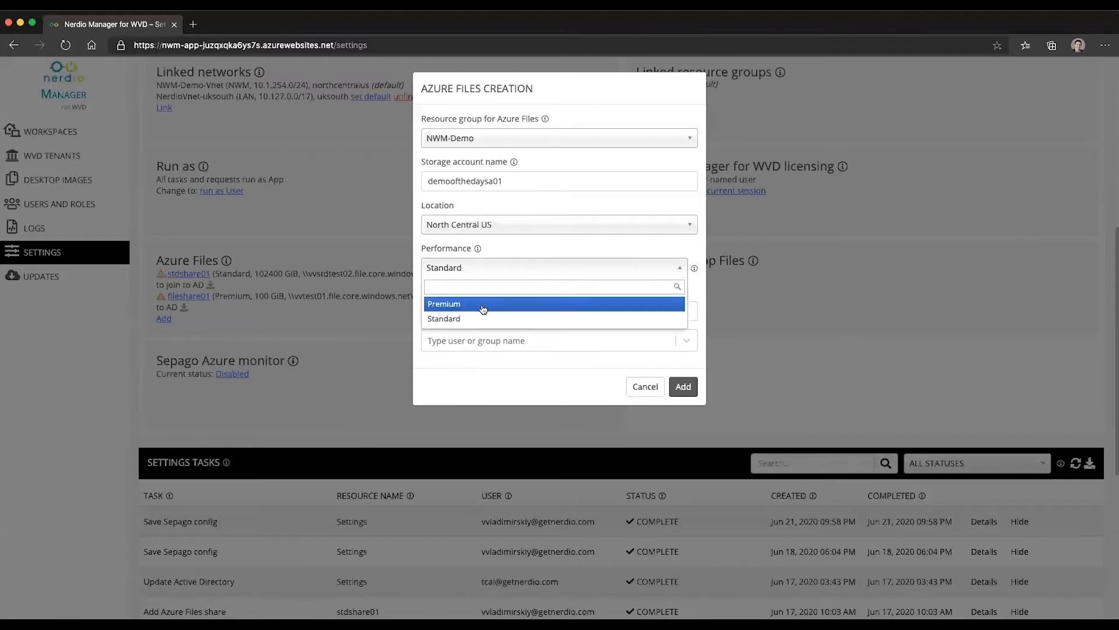
mouse_move(482, 317)
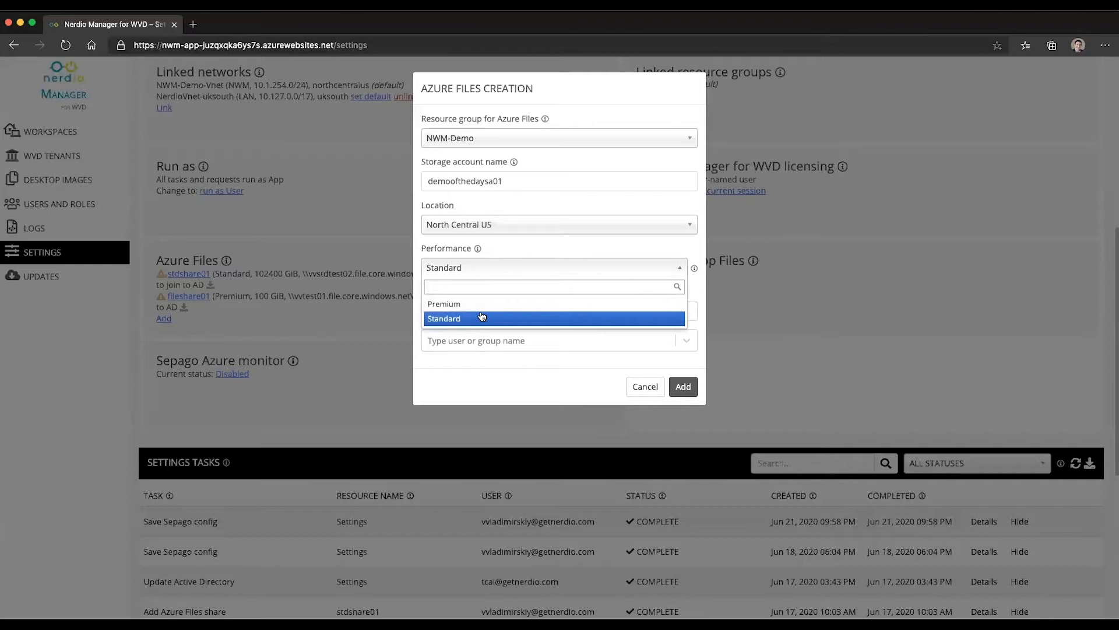
mouse_move(487, 303)
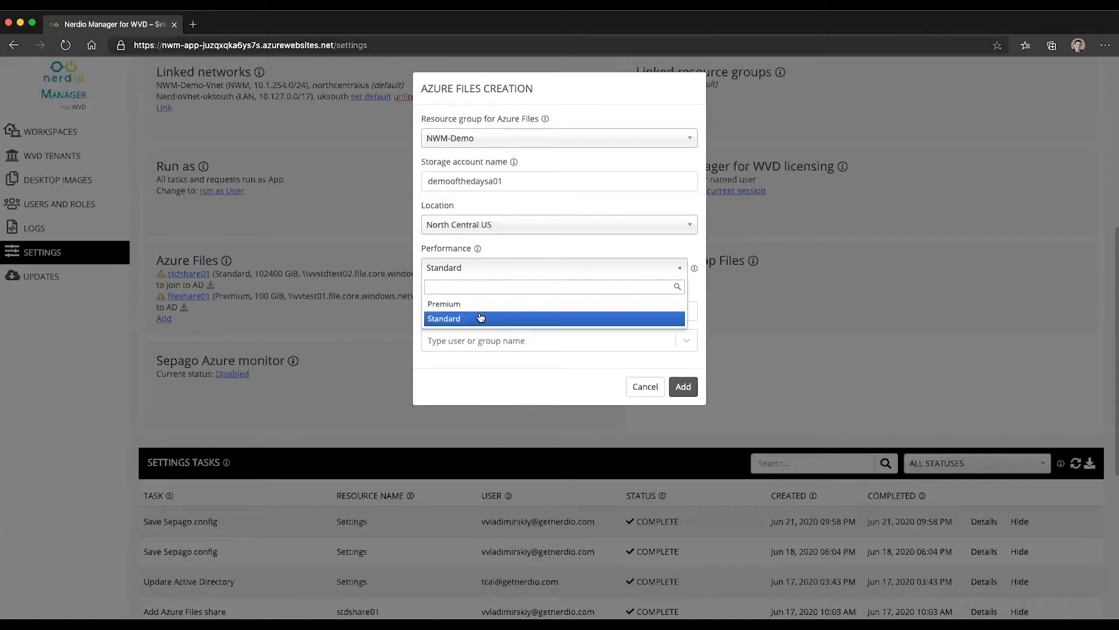
click(444, 318)
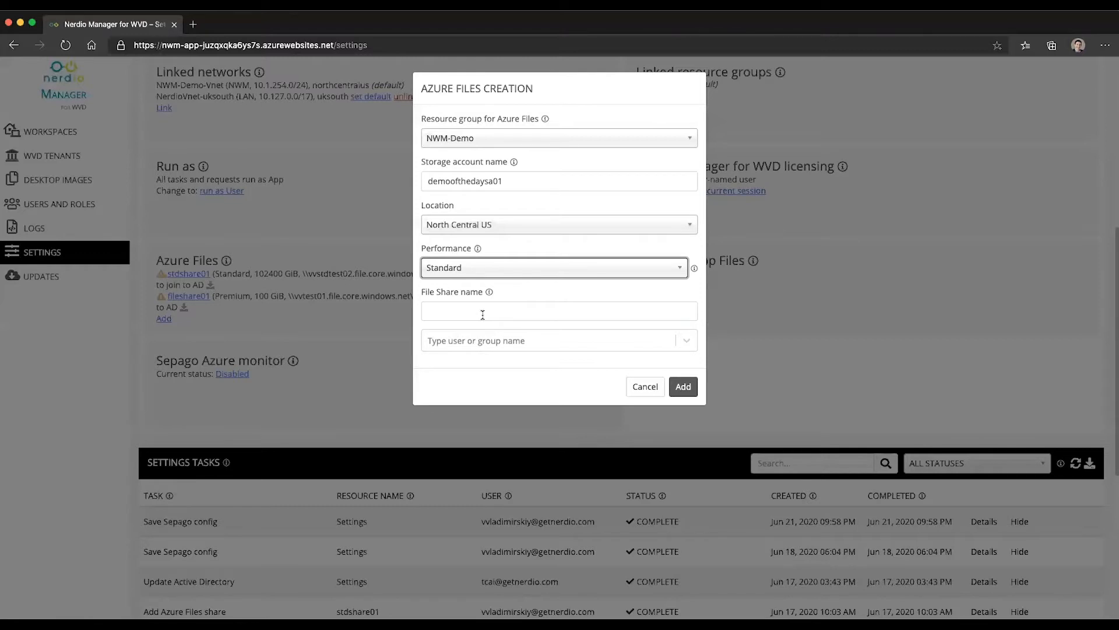
mouse_move(484, 300)
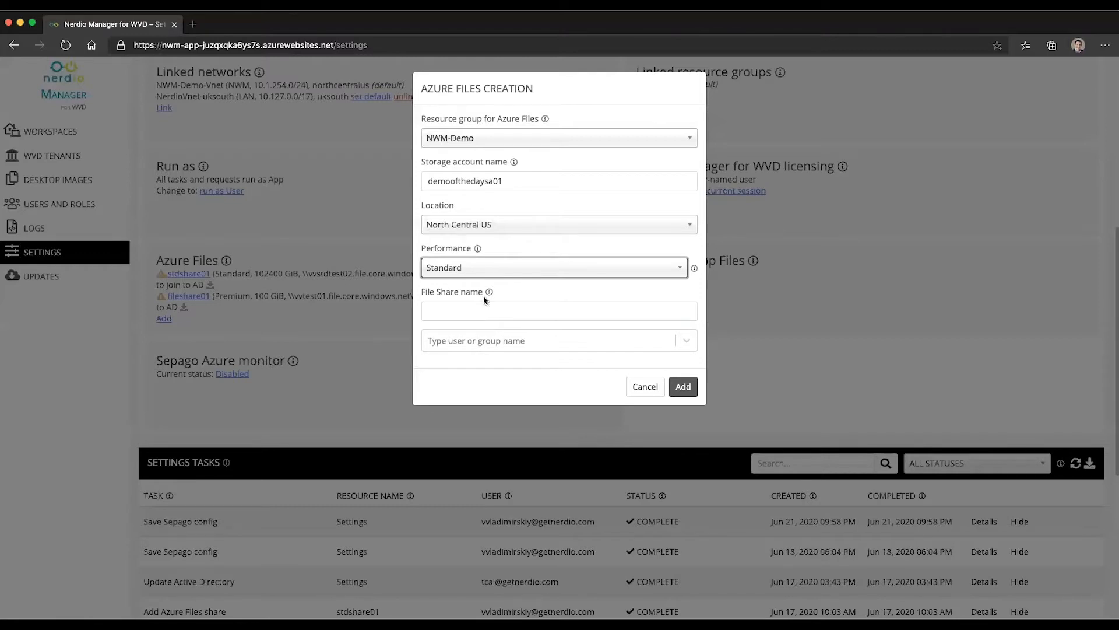
mouse_move(470, 302)
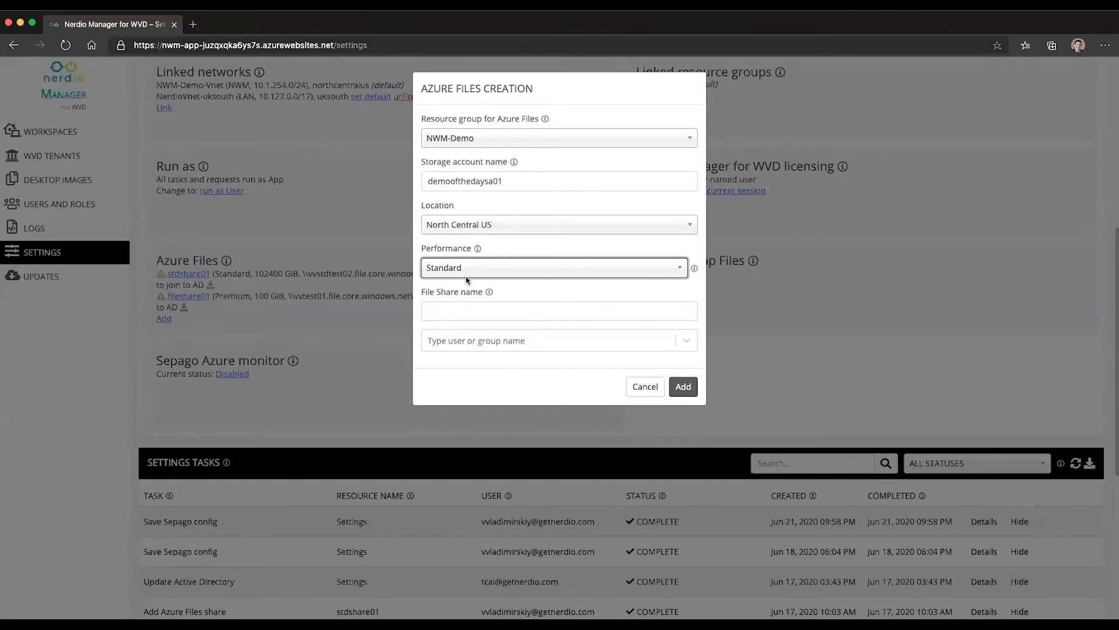
click(558, 311)
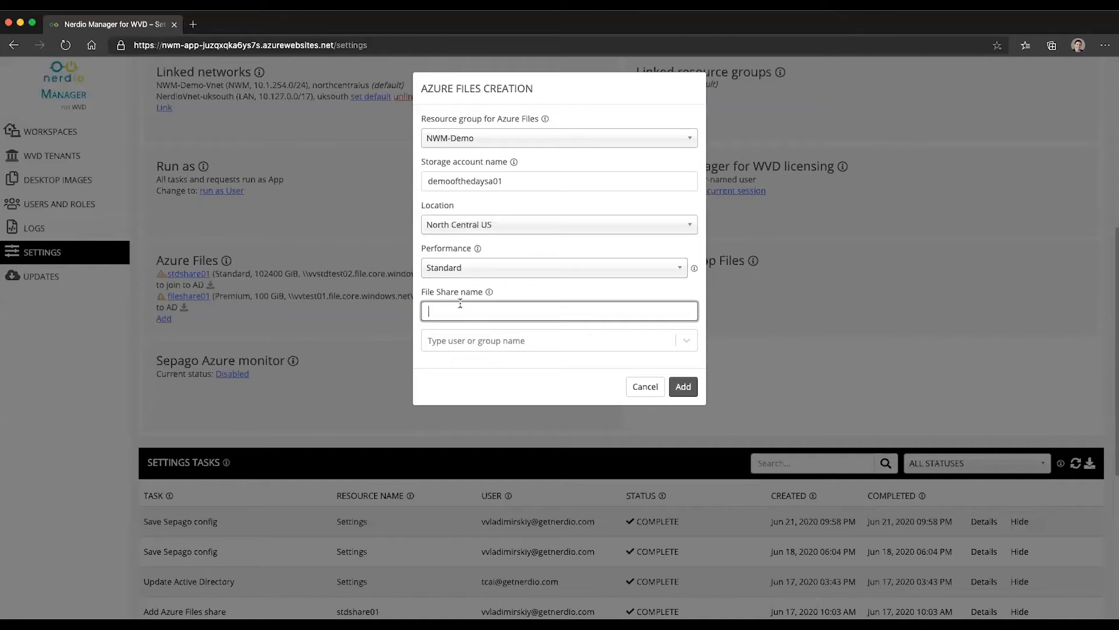
click(558, 340)
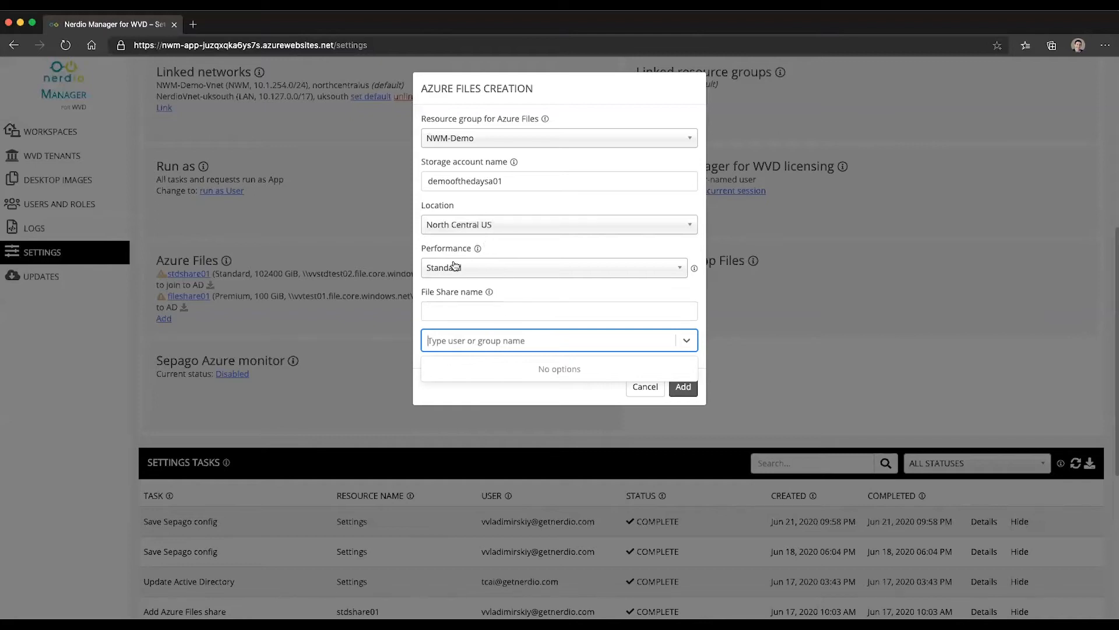
Step: Switch the performance tier to Premium with 100 GiB provisioned capacity
click(553, 267)
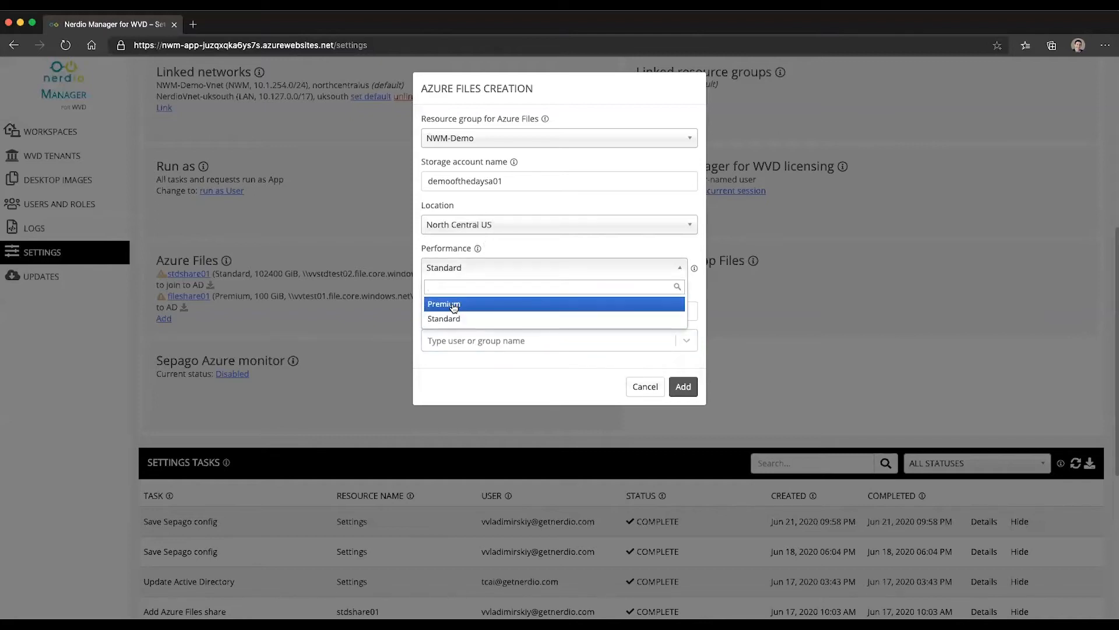
click(444, 303)
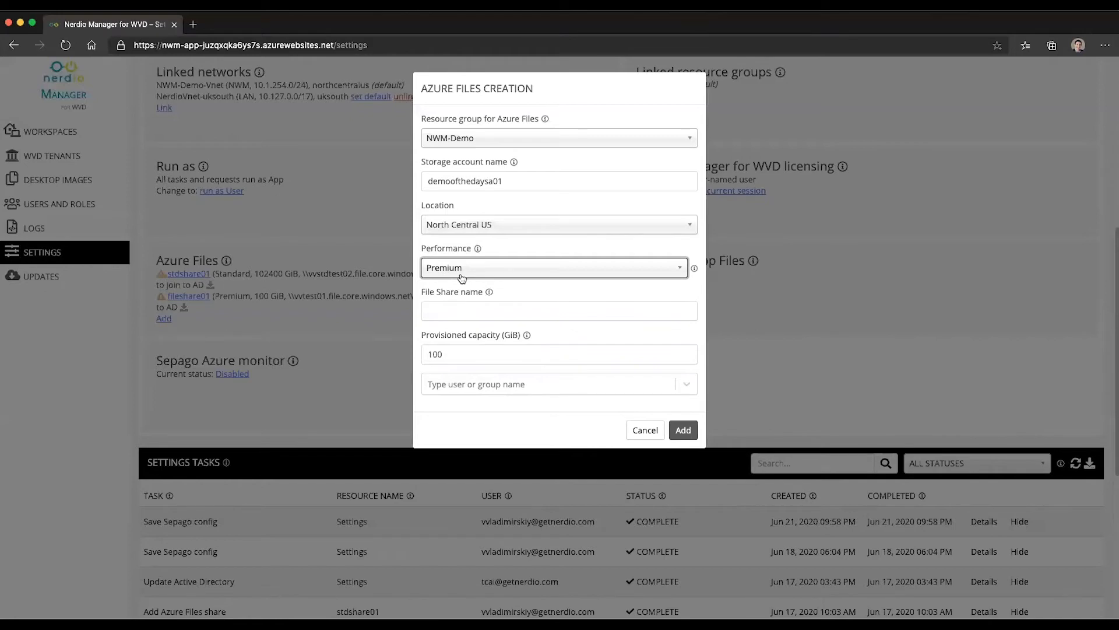
click(558, 353)
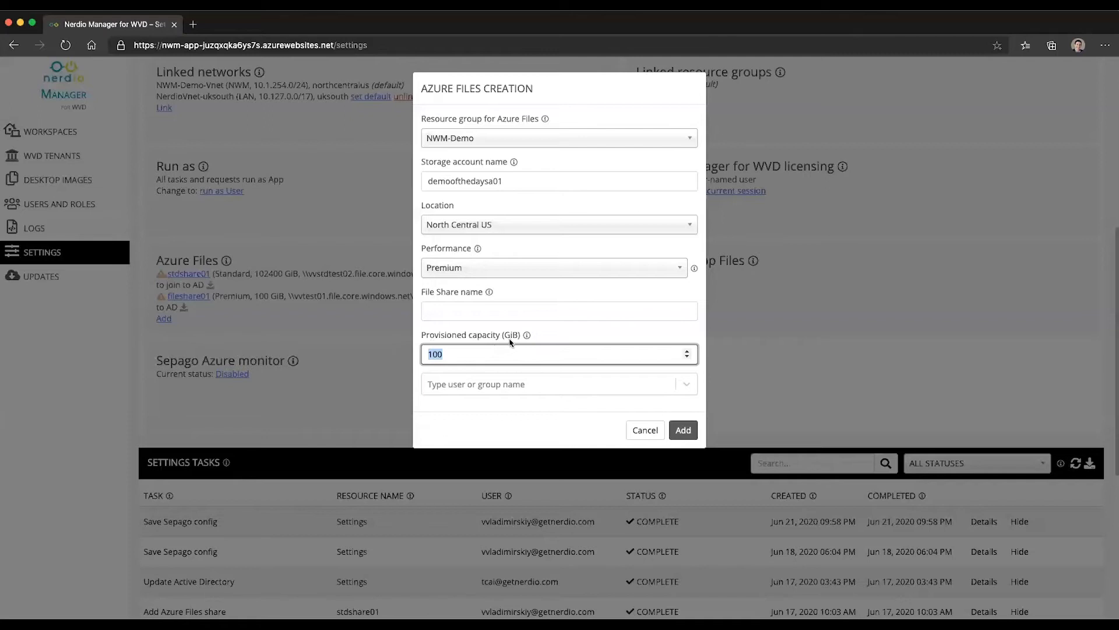
mouse_move(471, 355)
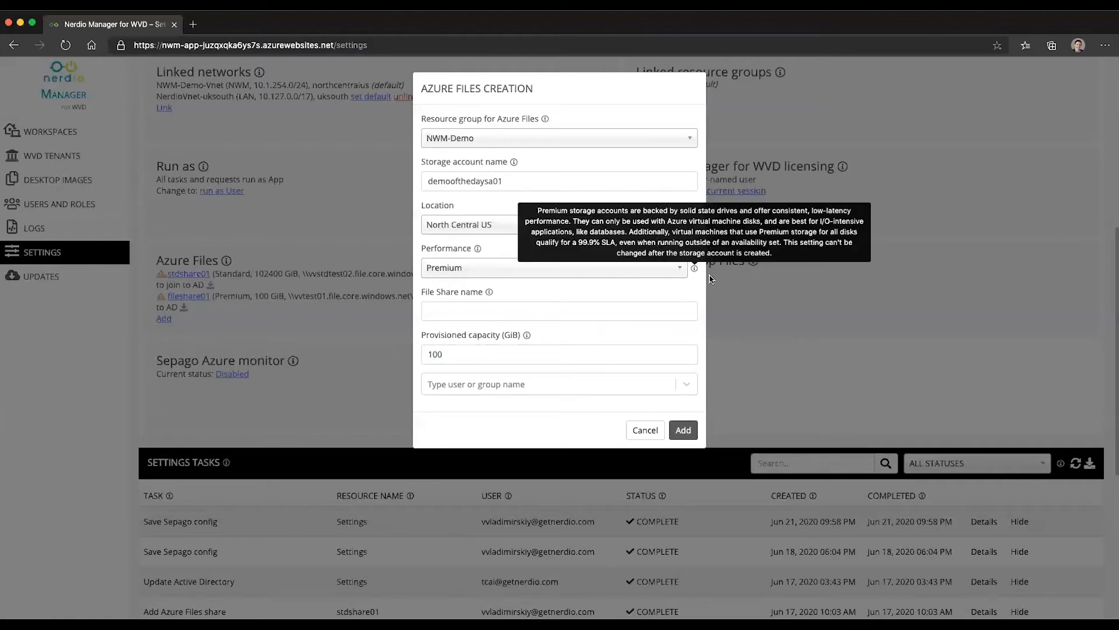
mouse_move(529, 335)
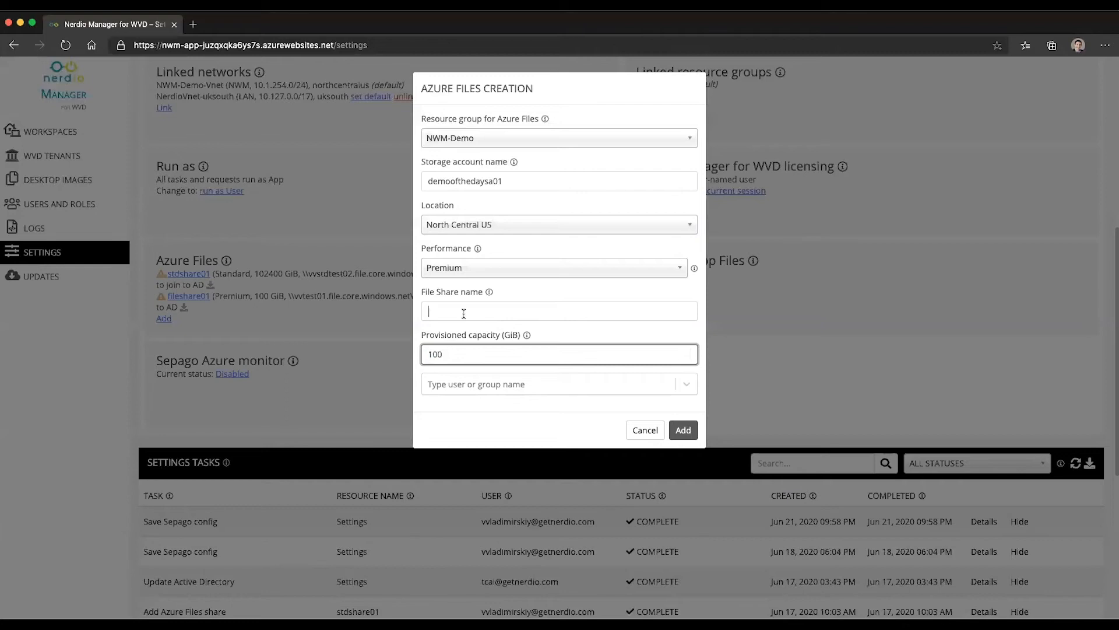
Step: Name the share premiumfslogix01, grant NMW Tester and Marketing Department Group access, and add it
click(559, 311)
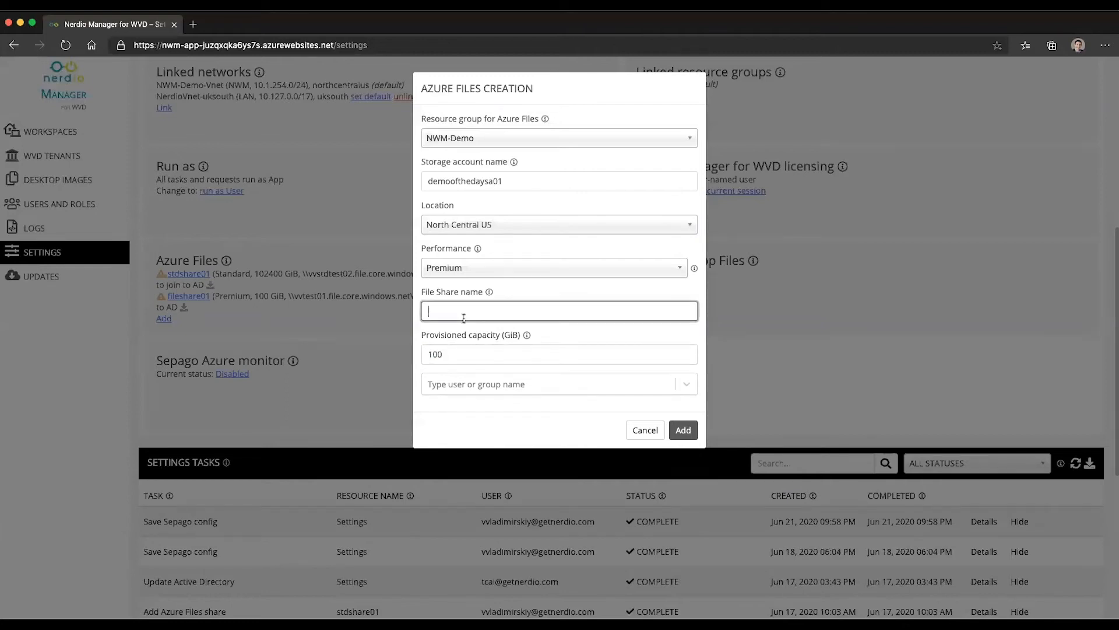
text(premiumfslogix01)
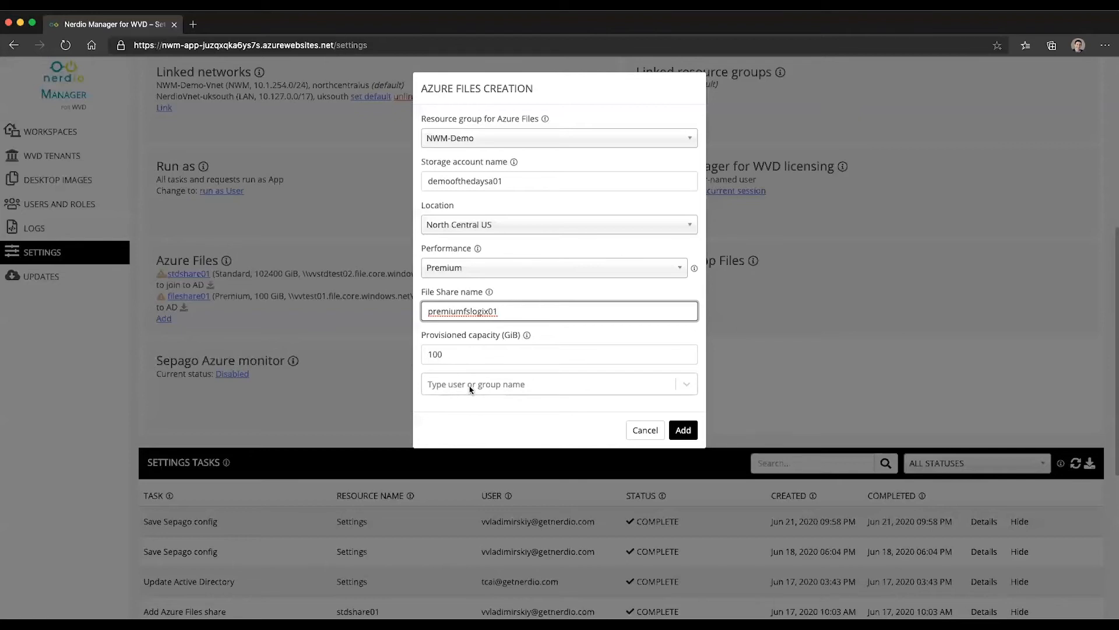
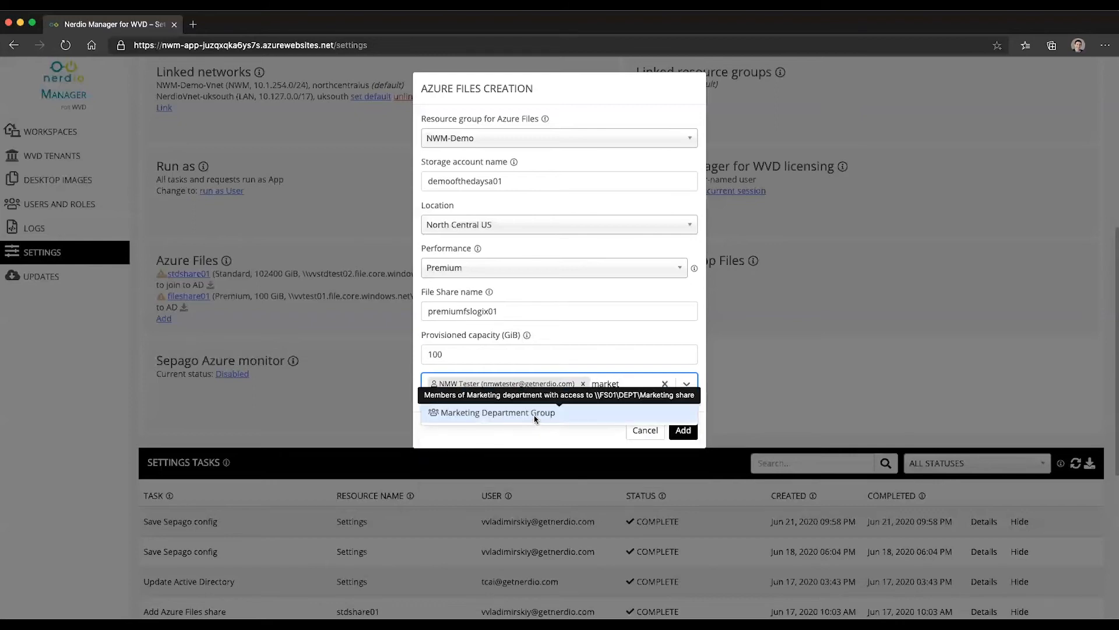
click(498, 412)
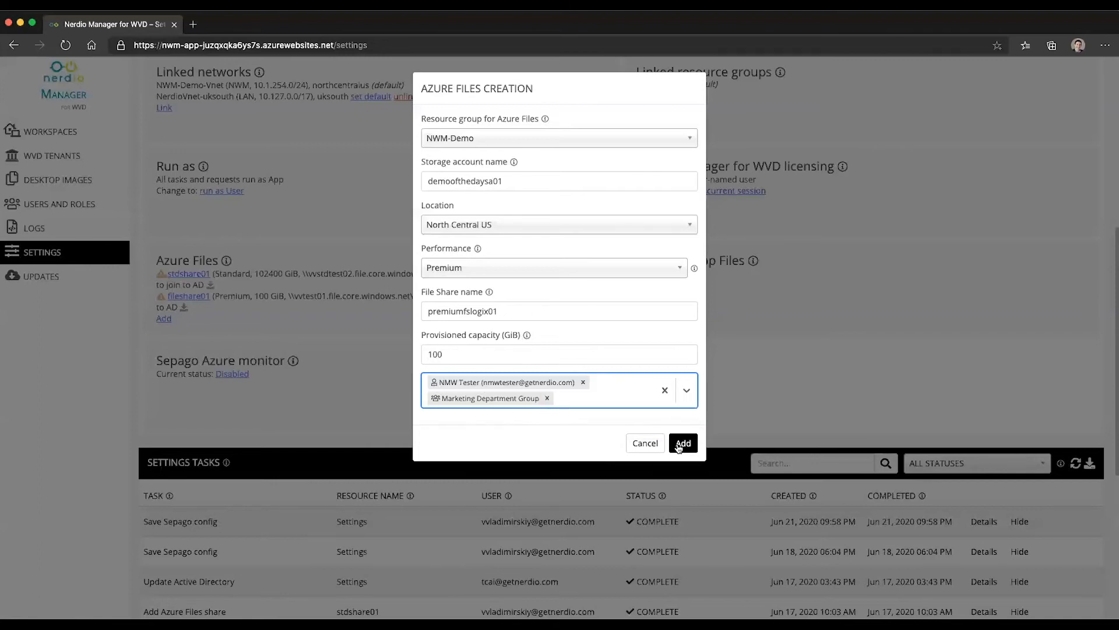
click(682, 443)
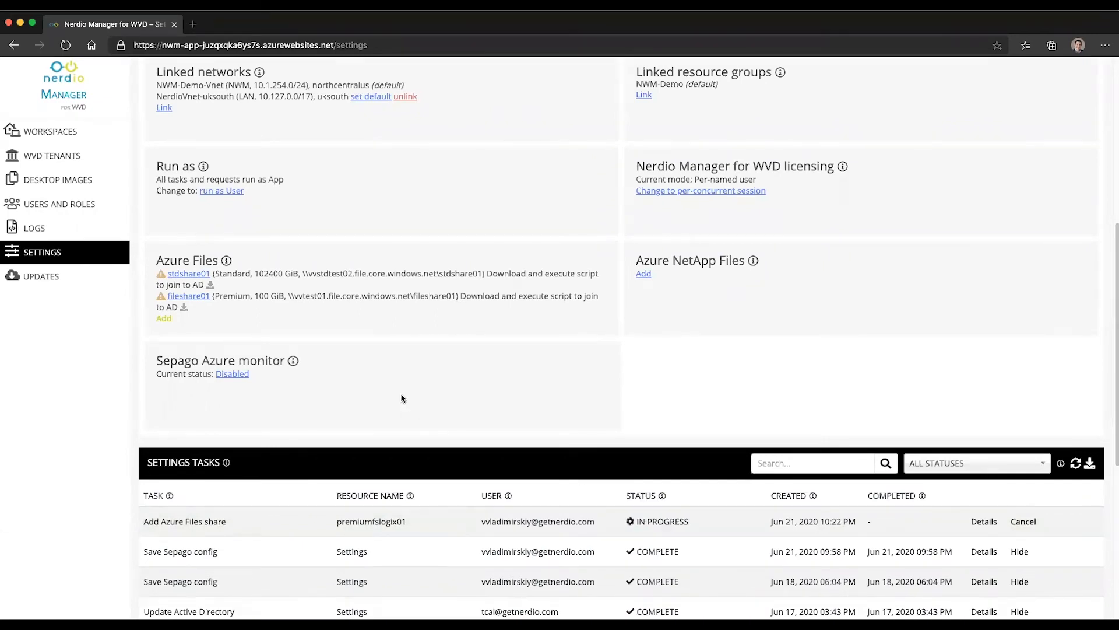
Step: Check the Add Azure Files share job details and close them
click(984, 521)
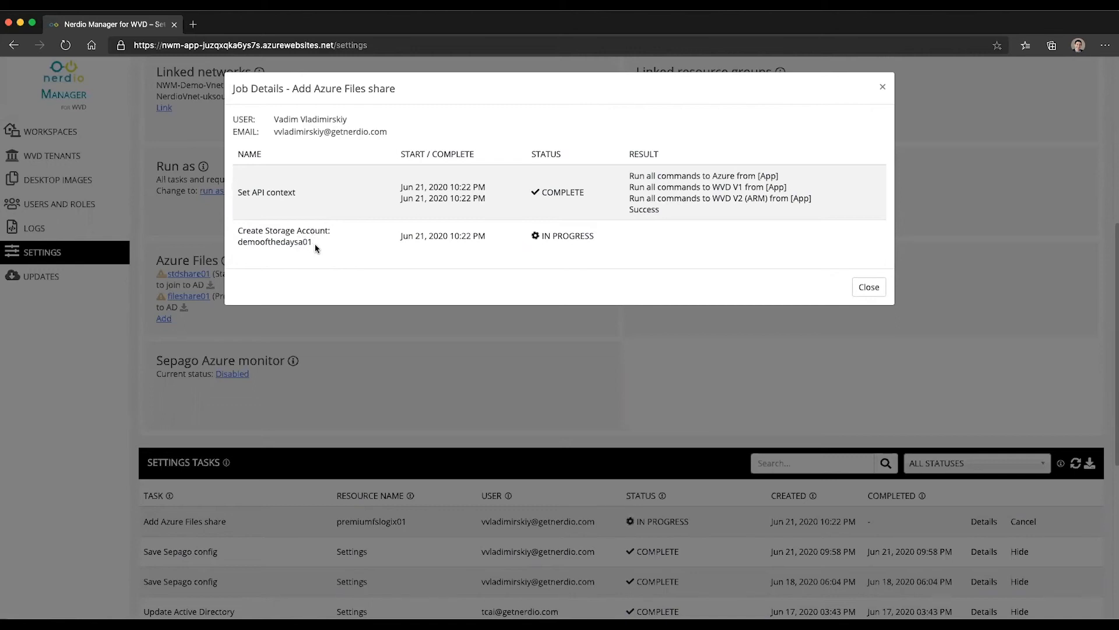
mouse_move(811, 291)
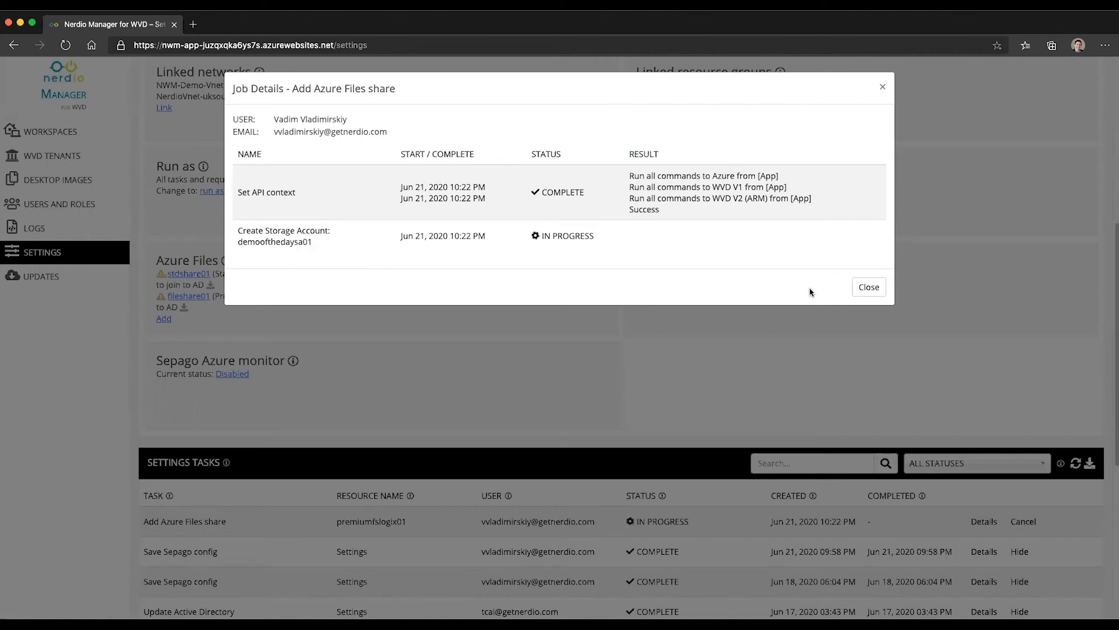
click(868, 286)
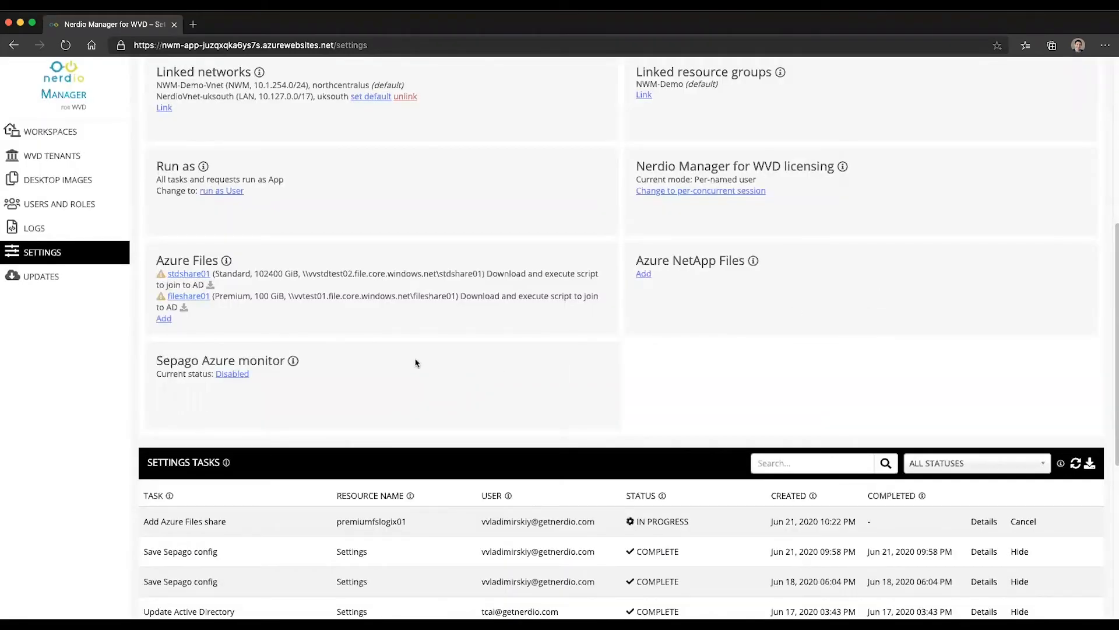
mouse_move(196, 317)
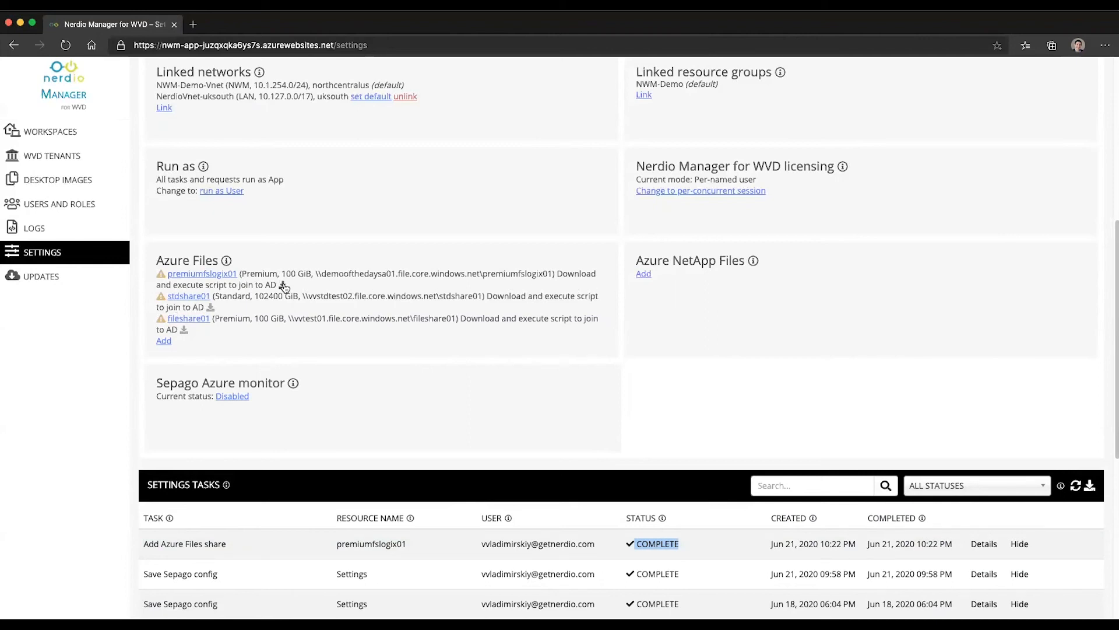
Step: Download the join-to-AD script for premiumfslogix01 and dismiss its instructions
click(284, 286)
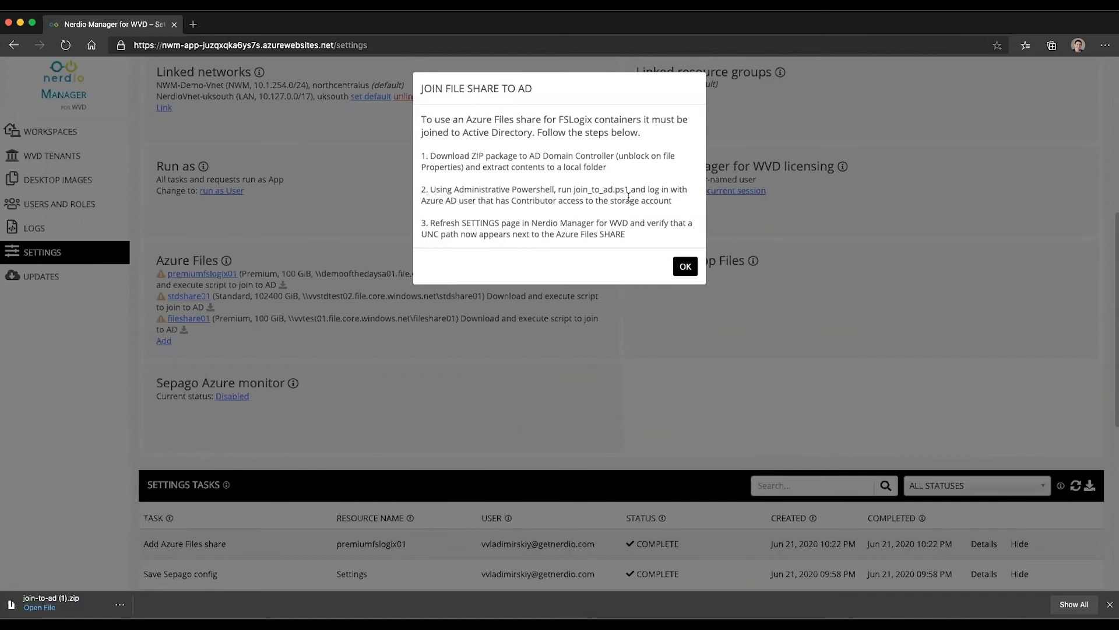
double_click(598, 188)
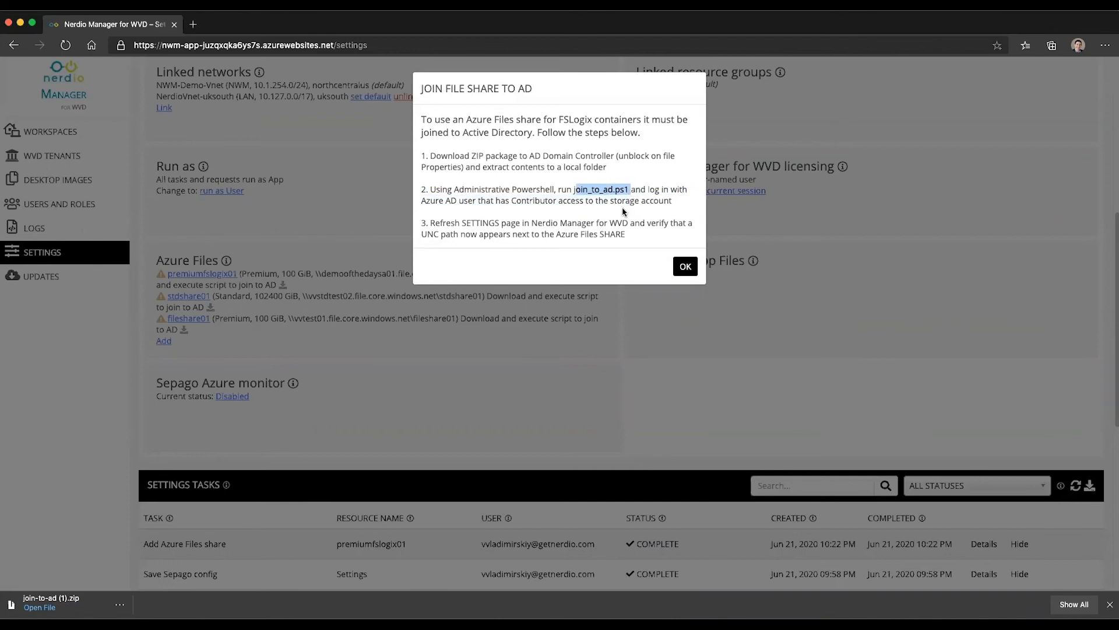
mouse_move(431, 156)
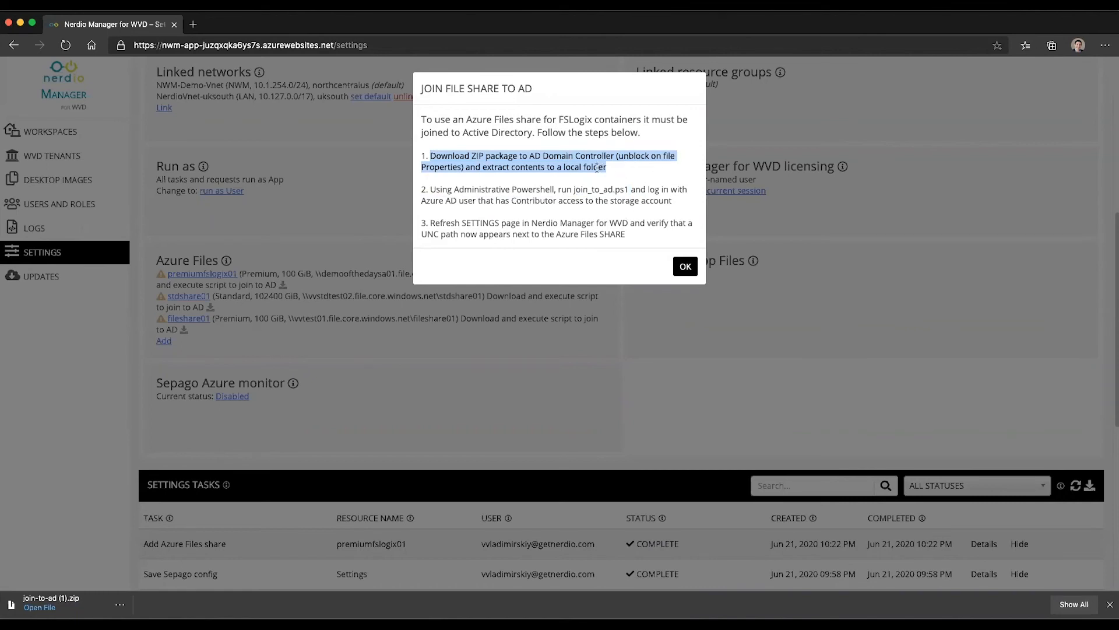
mouse_move(654, 151)
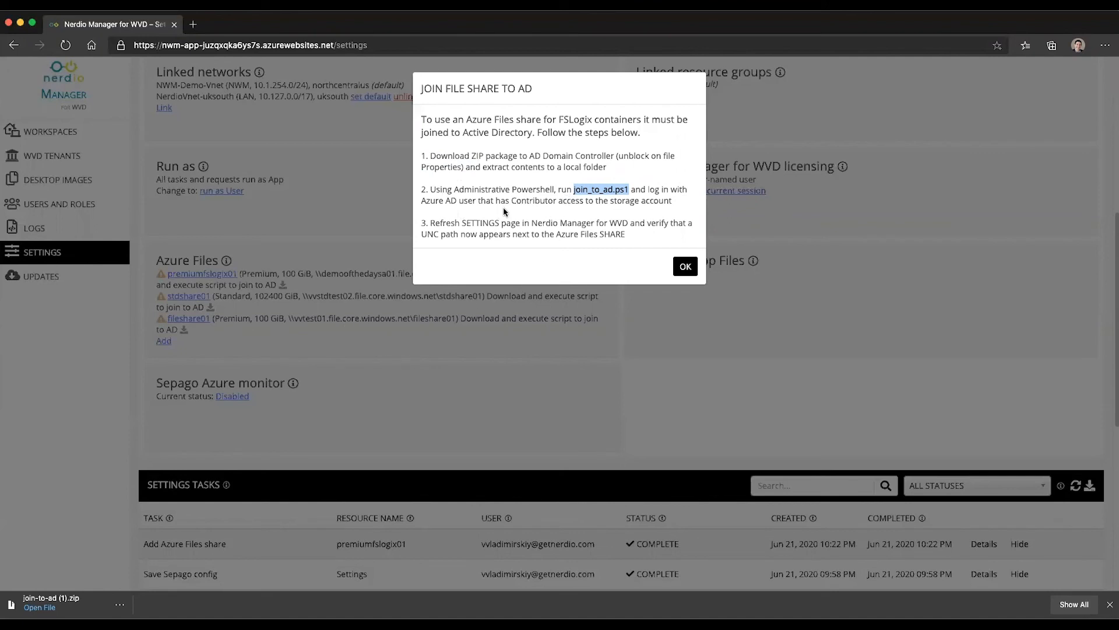
mouse_move(535, 203)
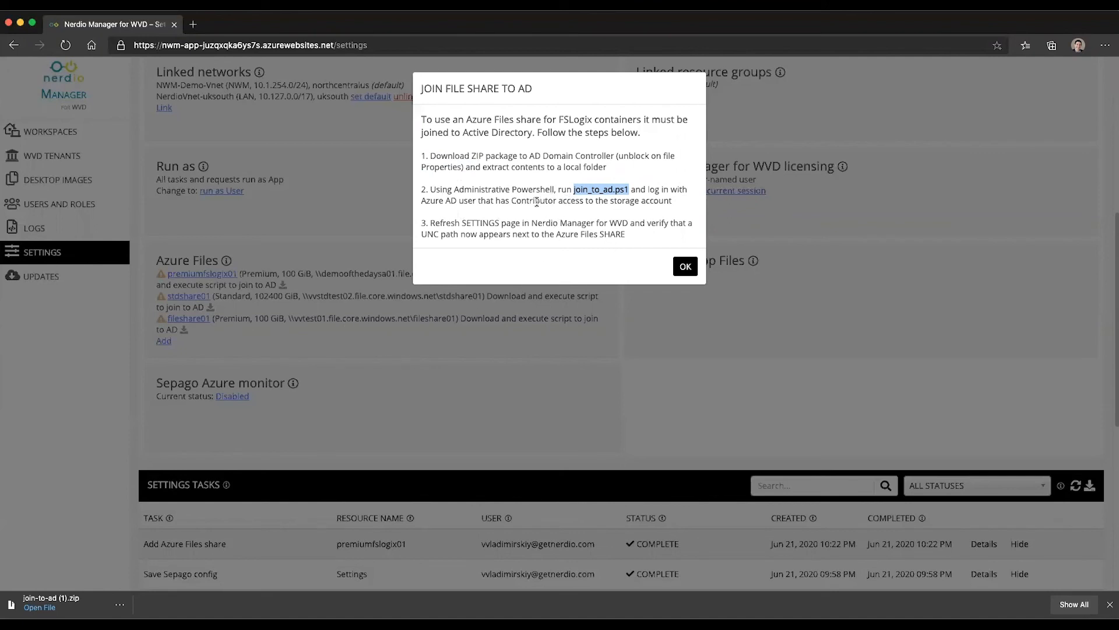
mouse_move(517, 214)
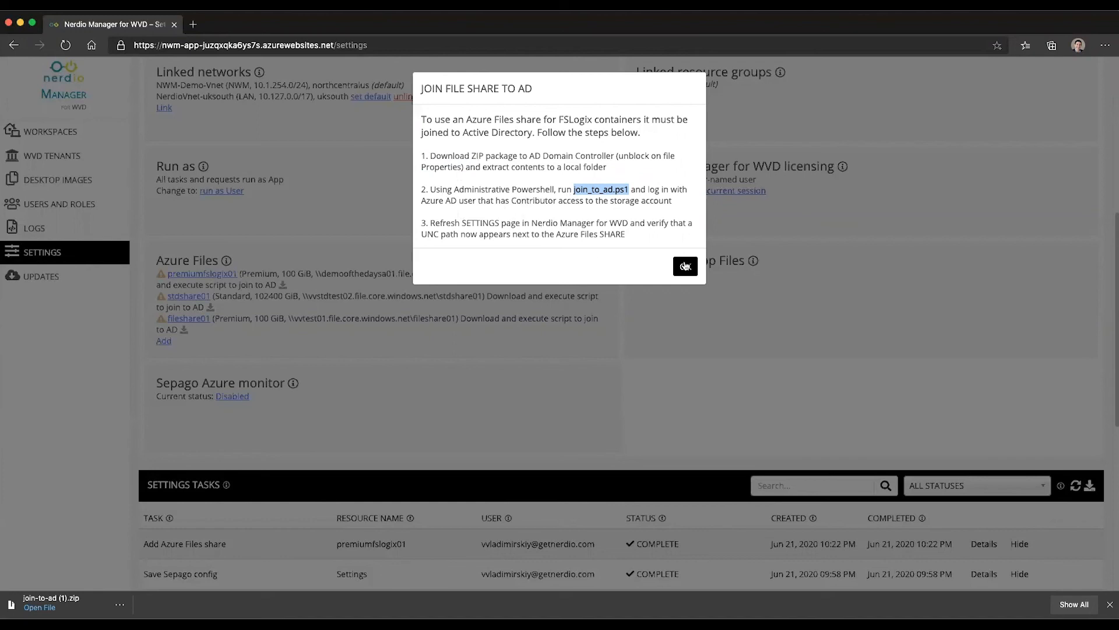
click(685, 266)
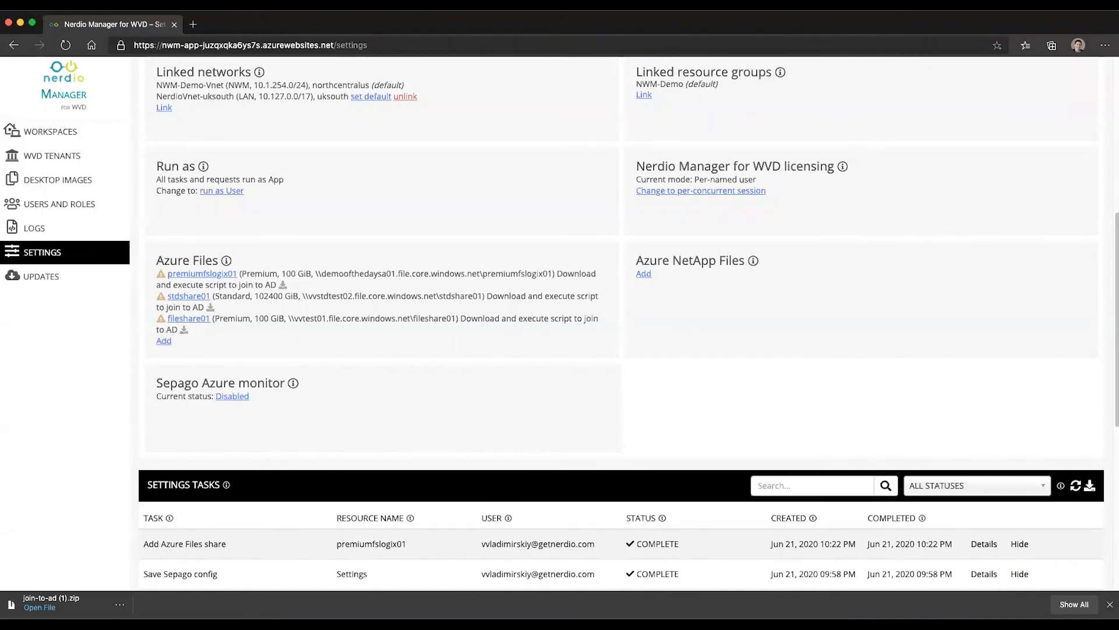
mouse_move(152, 295)
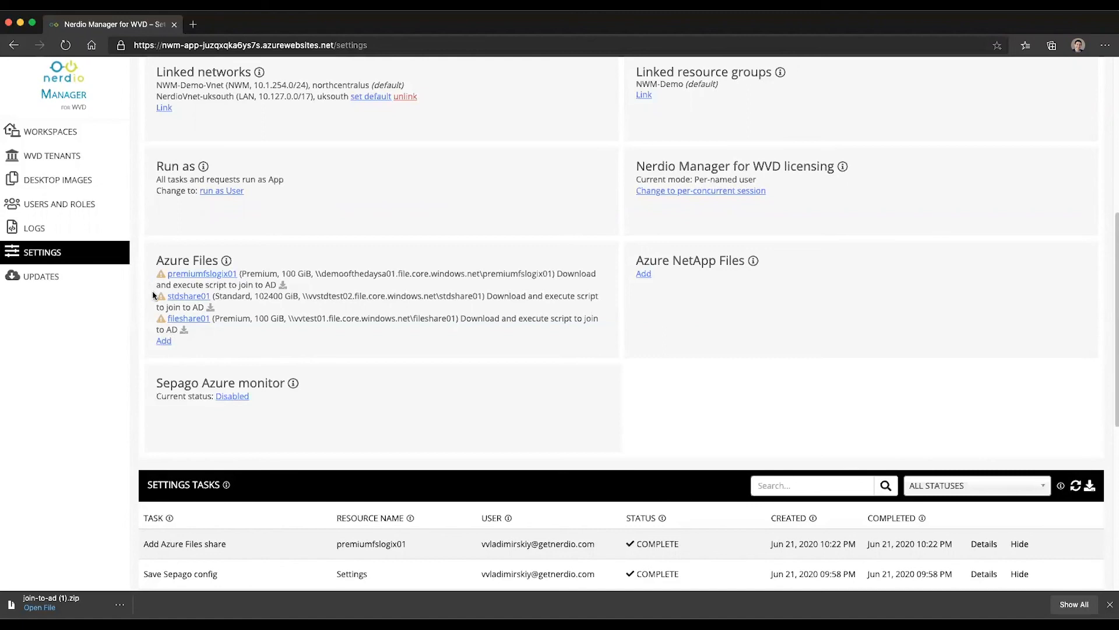
mouse_move(164, 323)
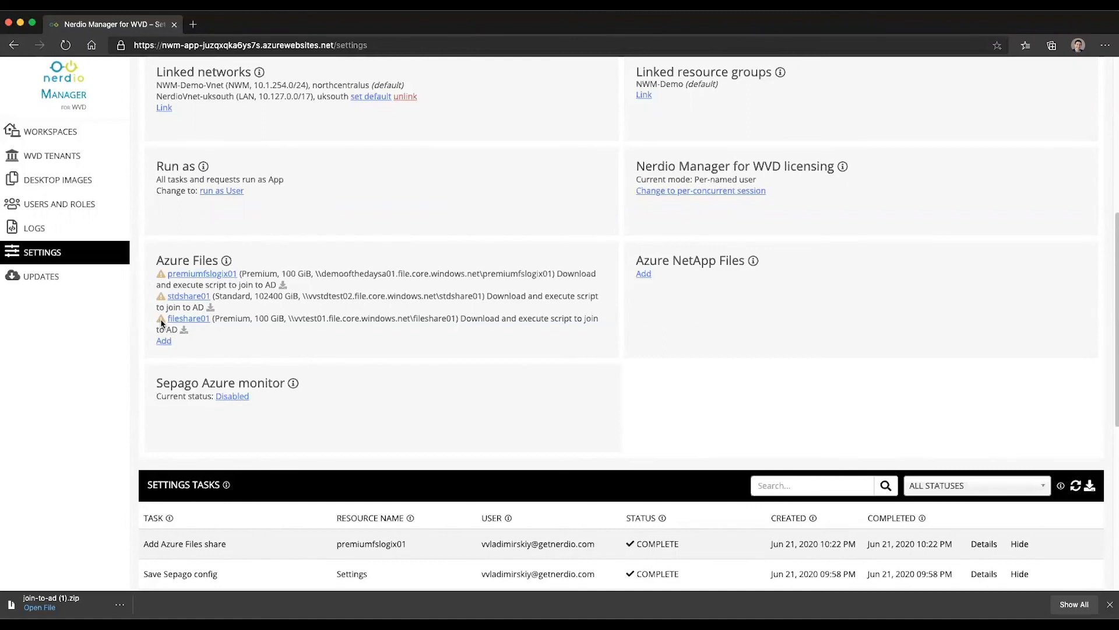
mouse_move(188, 317)
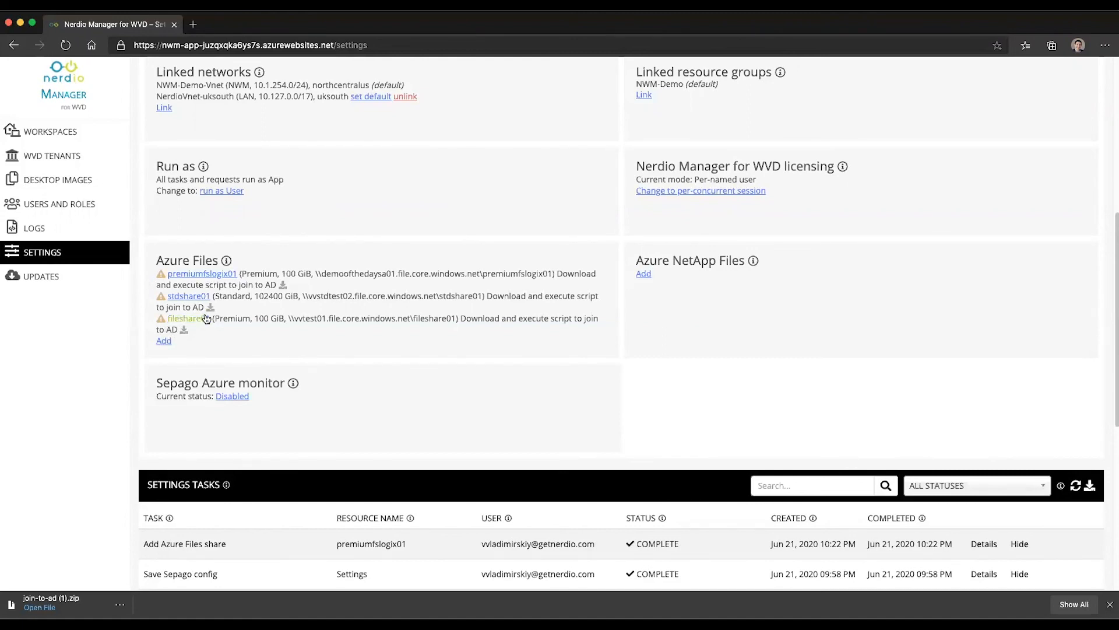
mouse_move(303, 345)
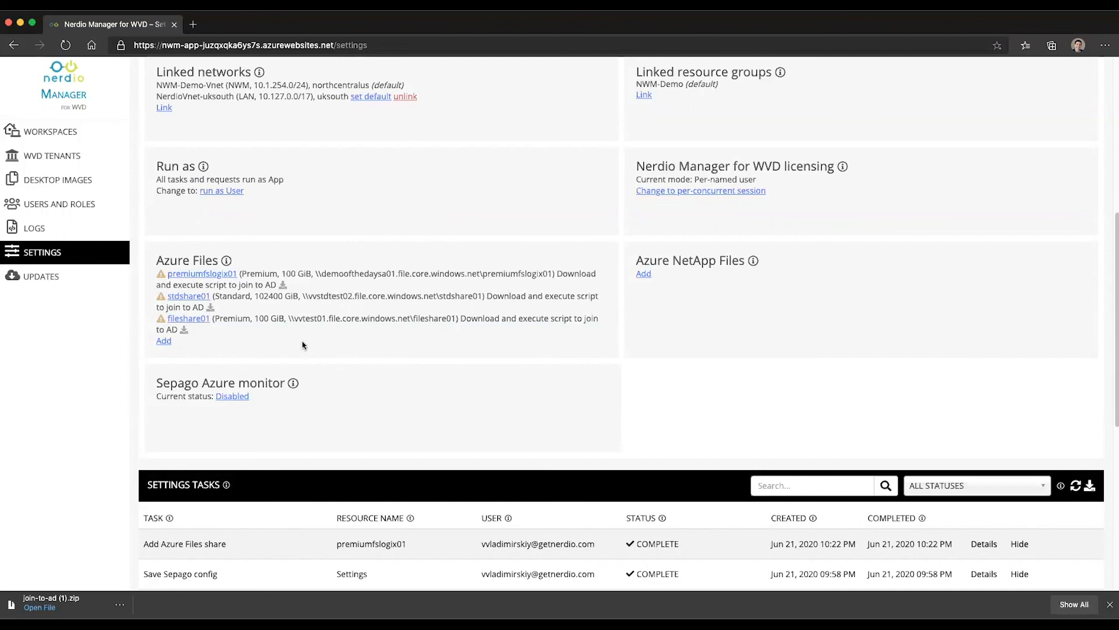
mouse_move(352, 332)
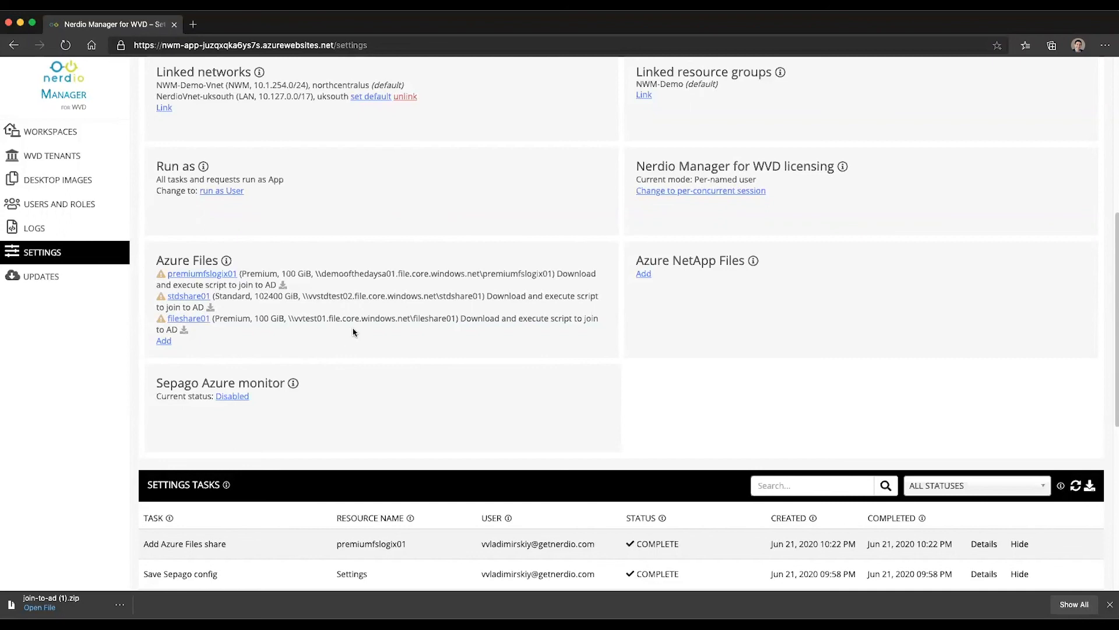
mouse_move(292, 317)
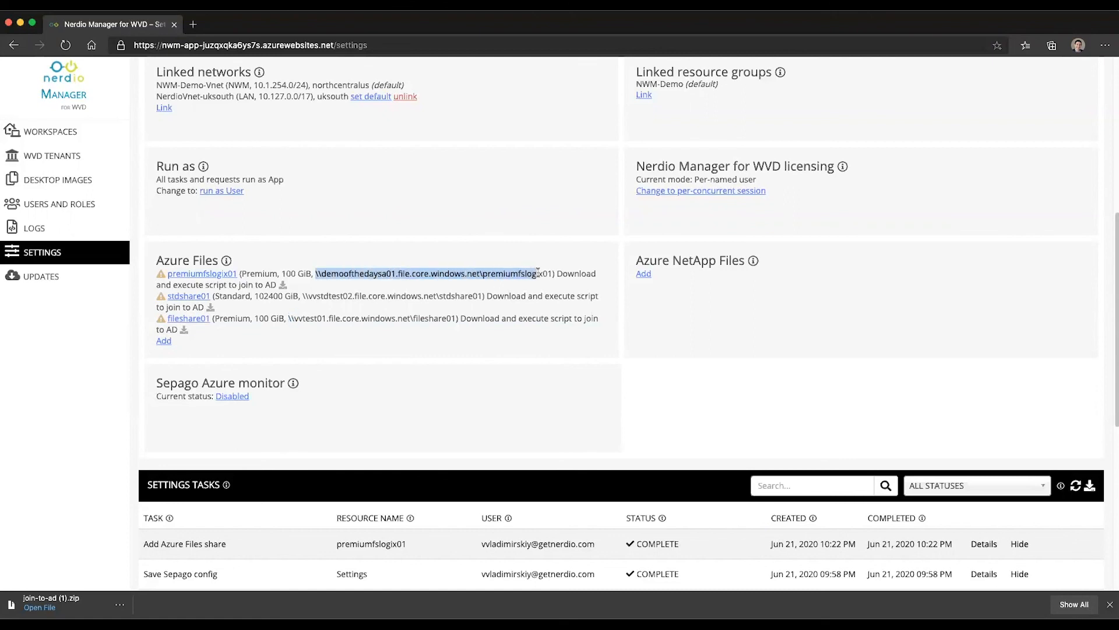
Step: Copy the \\demoofthedaysa01.file.core.windows.net\premiumfslogix01 UNC path
right_click(428, 273)
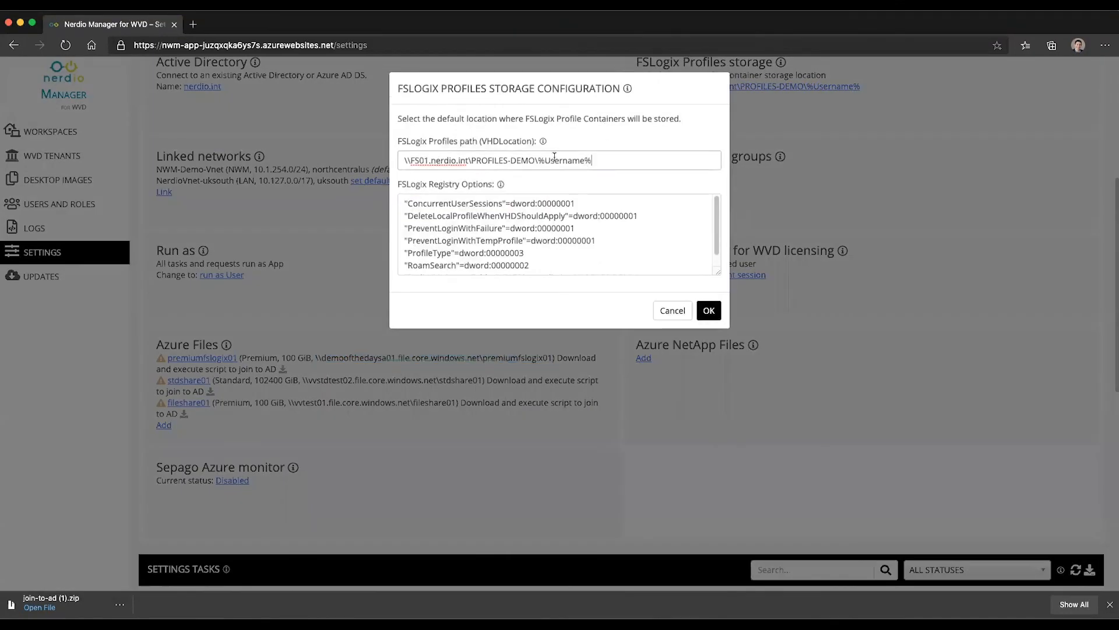
Step: Set the FSLogix profiles path to \\demoofthedaysa01.file.core.windows.net\premiumfslogix01
text(\\demoofthedaysa01.file.core.windows.net\premiumfslogix01)
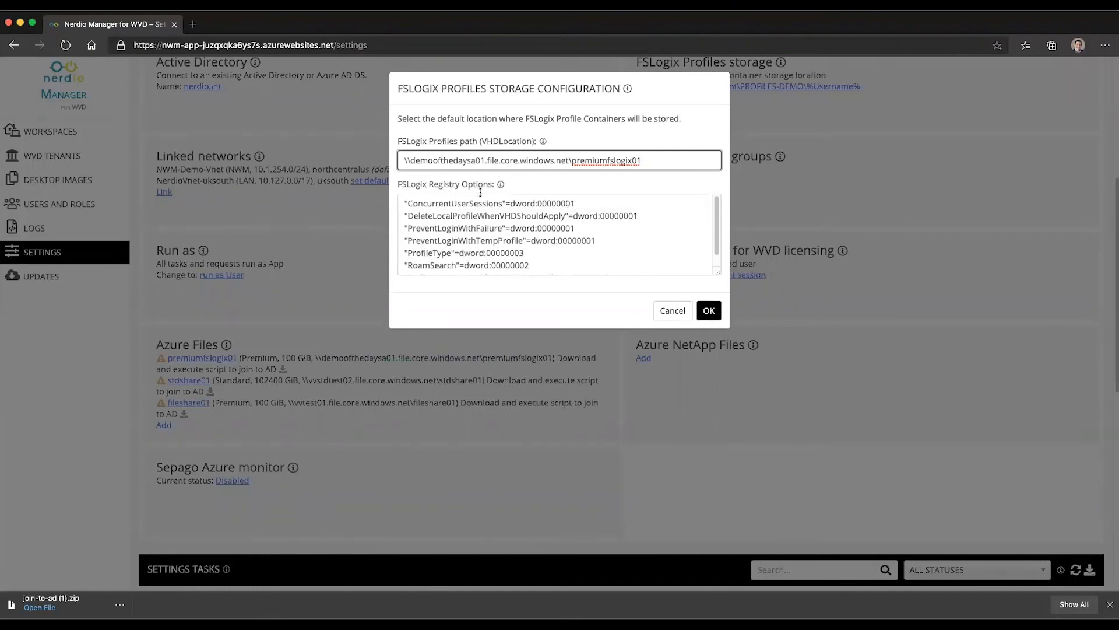
mouse_move(484, 234)
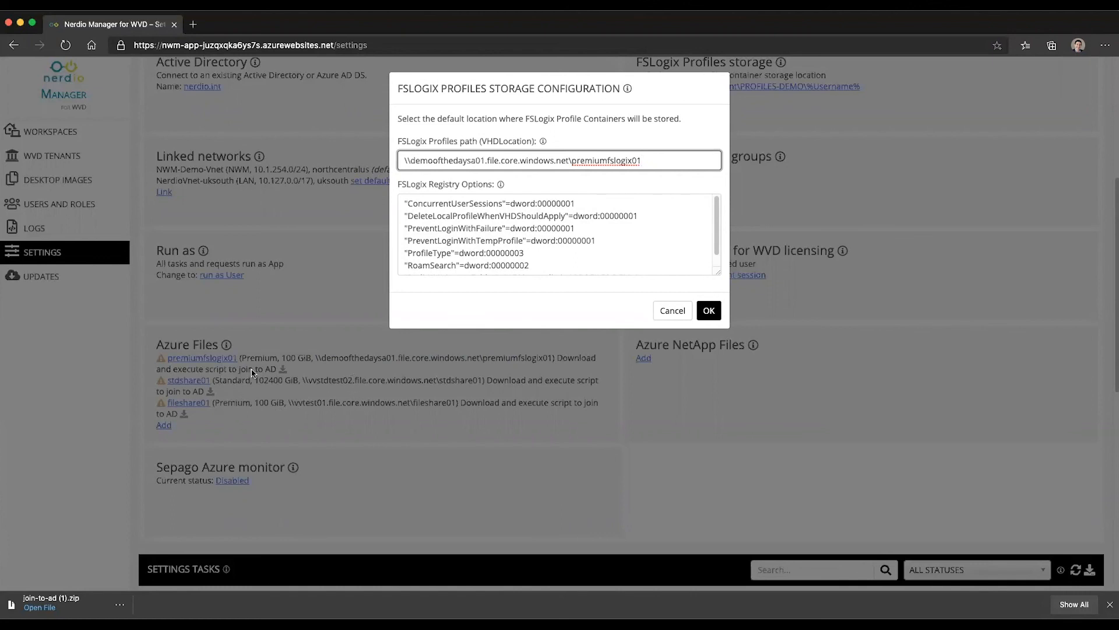
mouse_move(255, 365)
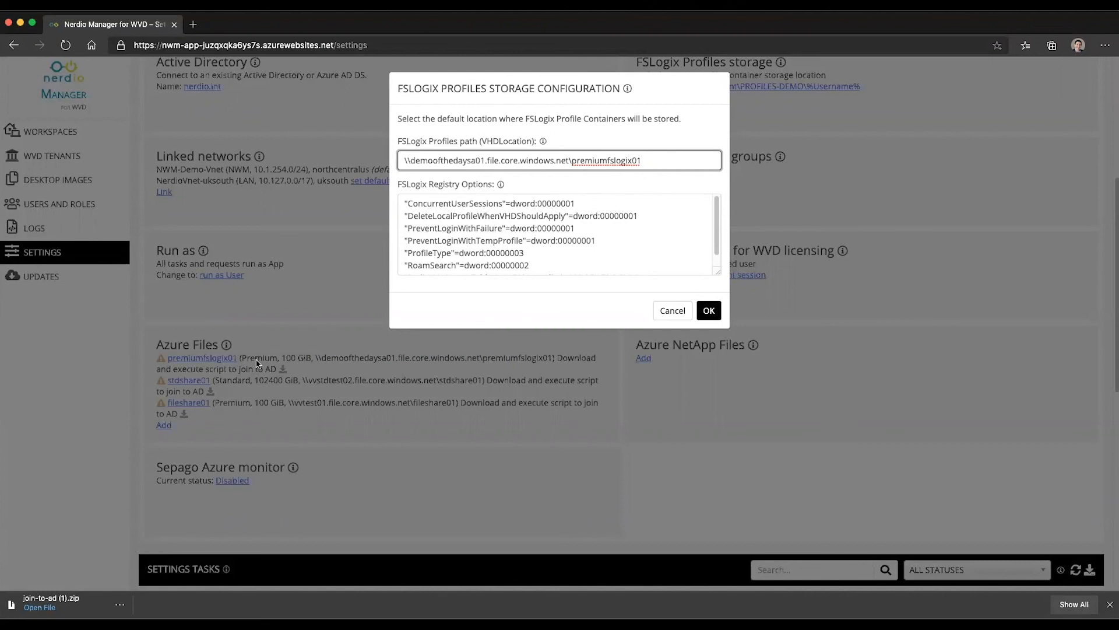
mouse_move(362, 350)
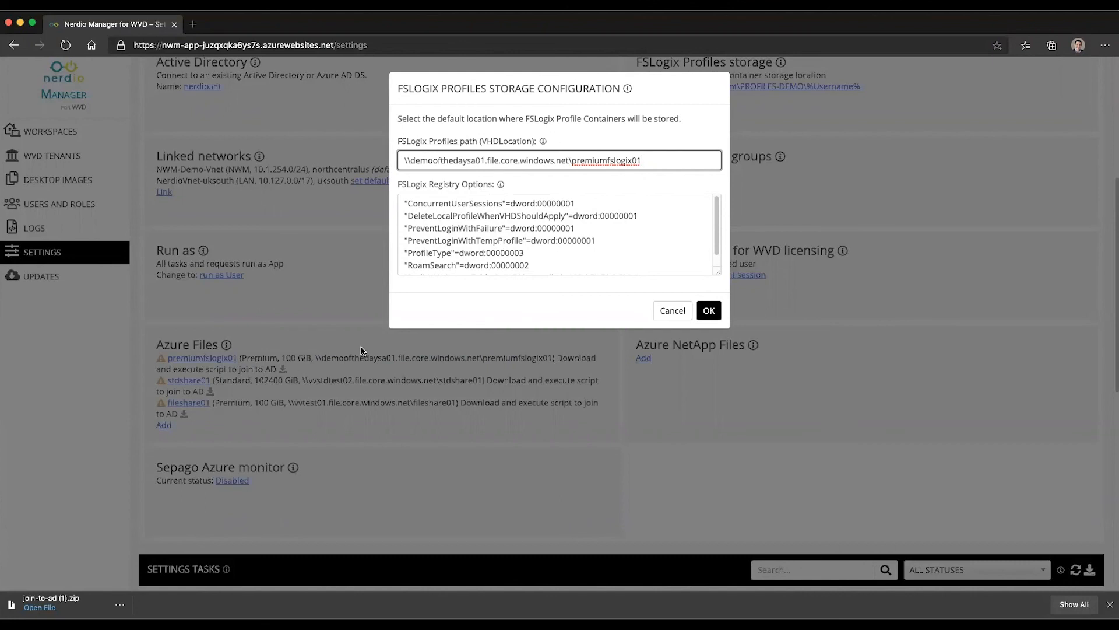
mouse_move(501, 326)
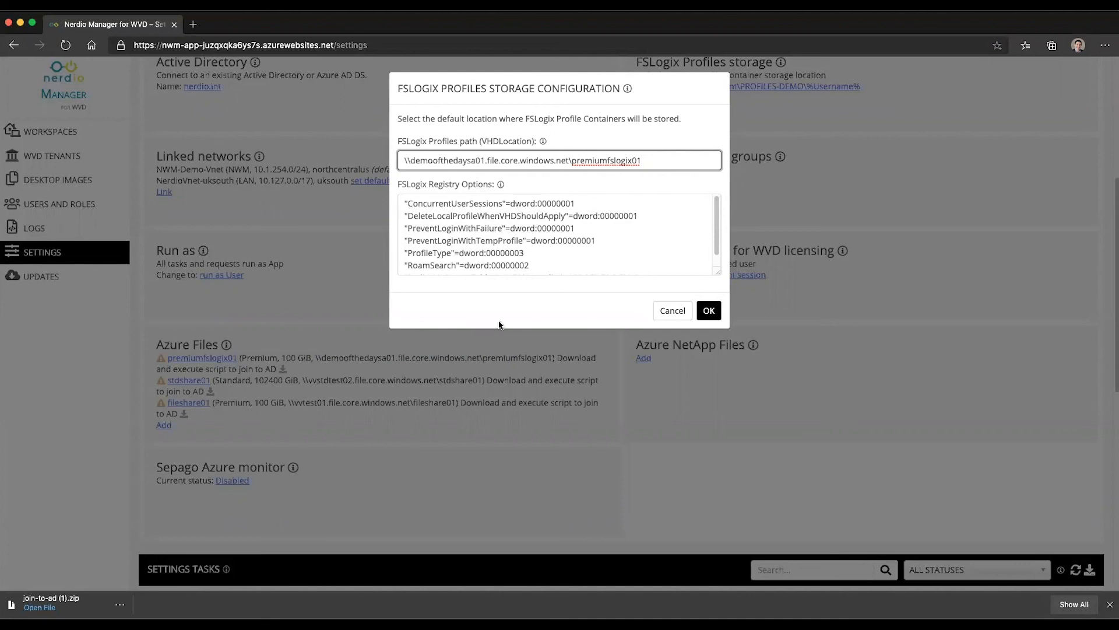